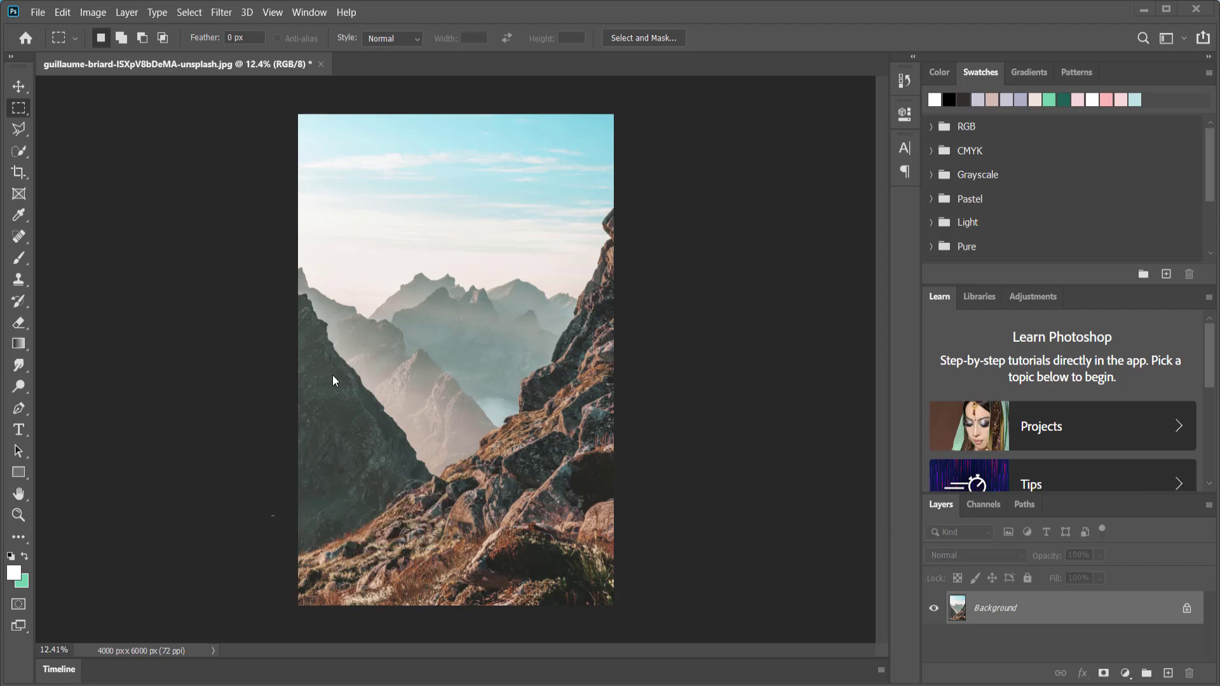
{"action": "mouse_move", "coordinate": [369, 391]}
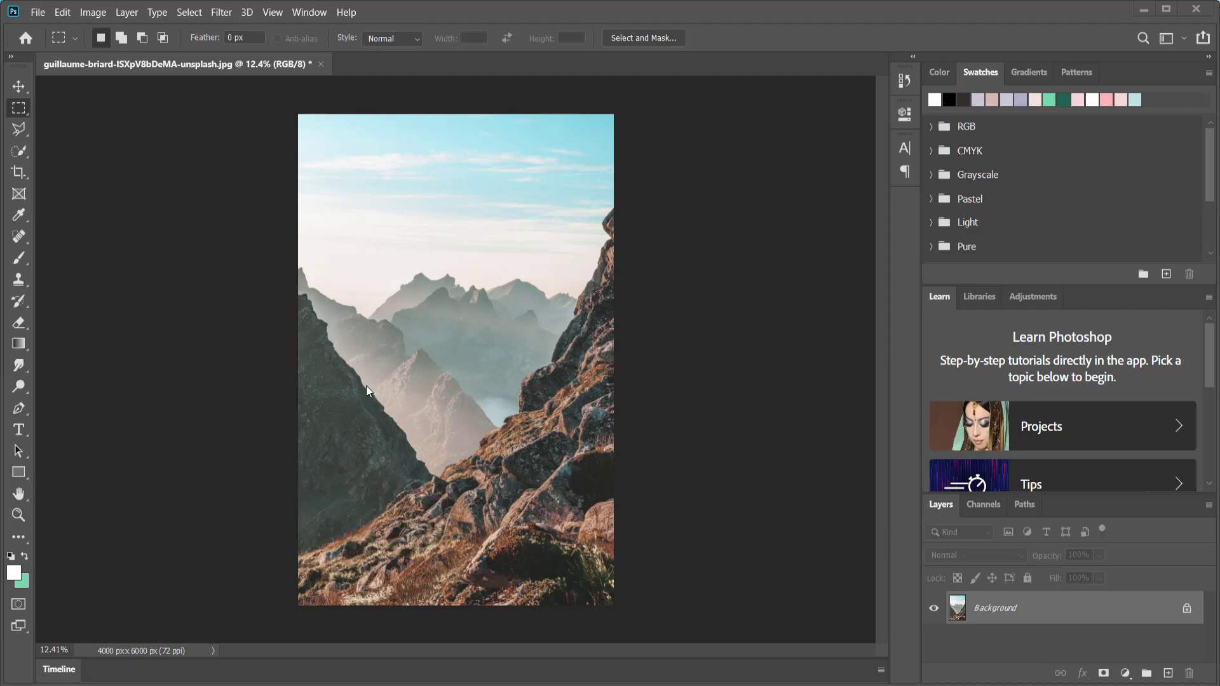
Step: Create a new blank document from the Custom 1920×1080 preset via File > New
{"action": "left_click", "coordinate": [41, 12]}
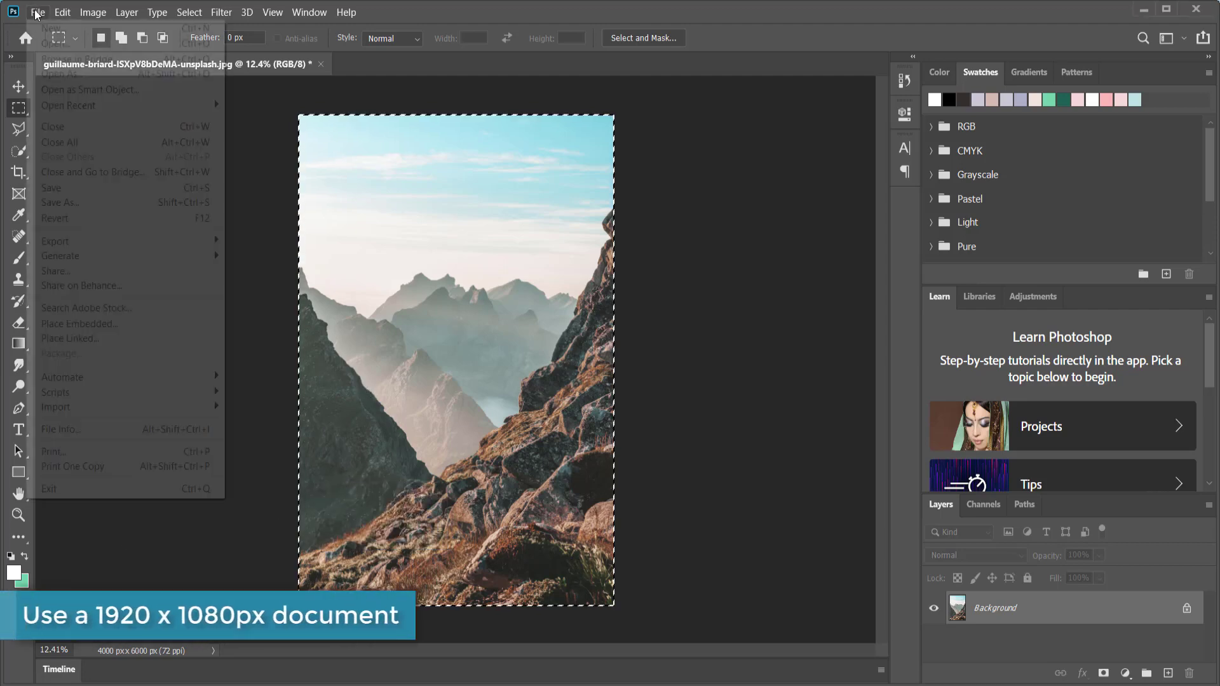
{"action": "left_click", "coordinate": [49, 21]}
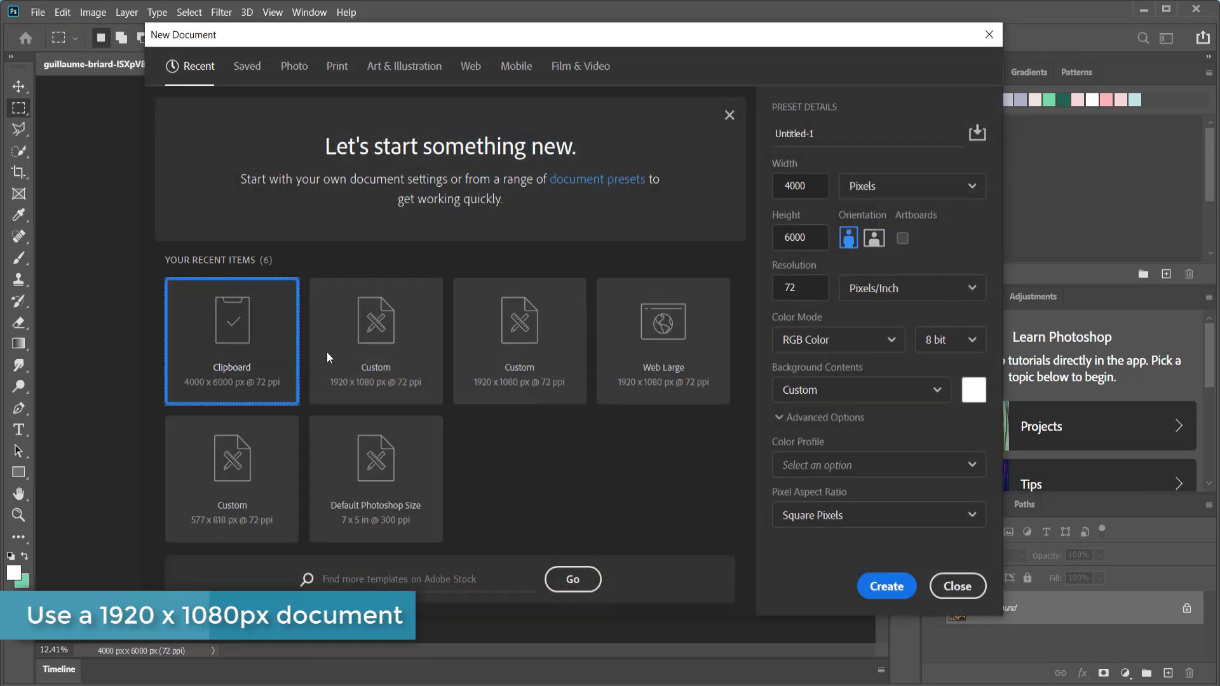
{"action": "left_click", "coordinate": [376, 341]}
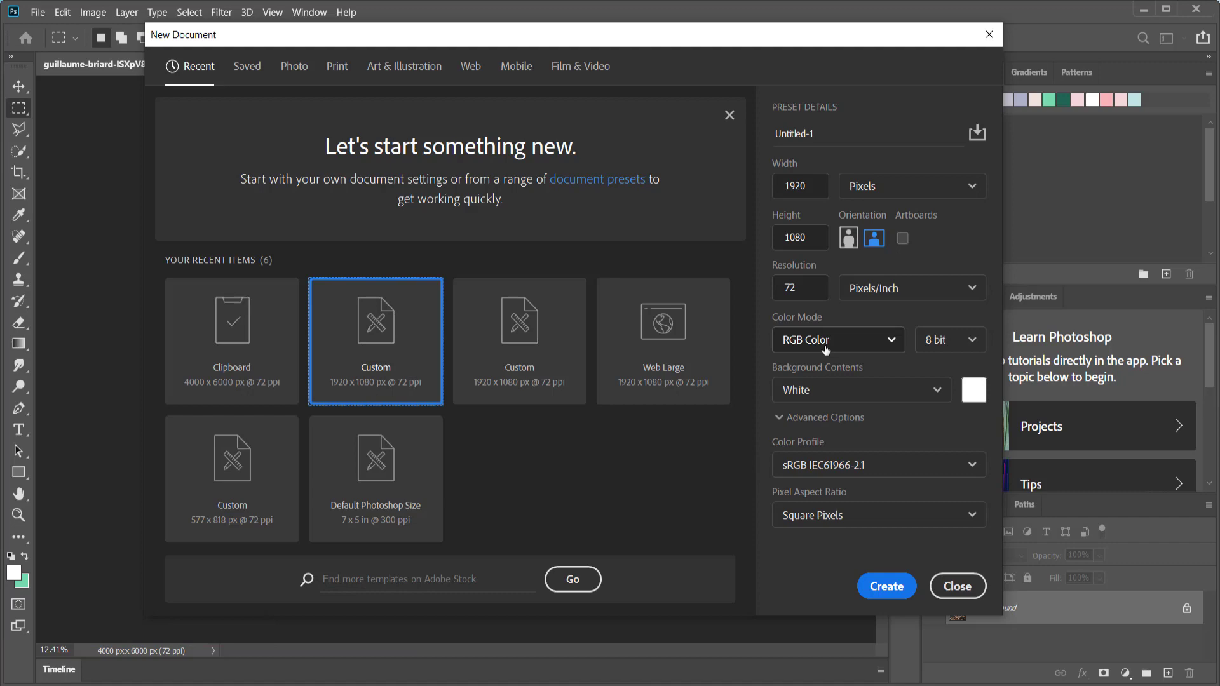
{"action": "left_click", "coordinate": [887, 586]}
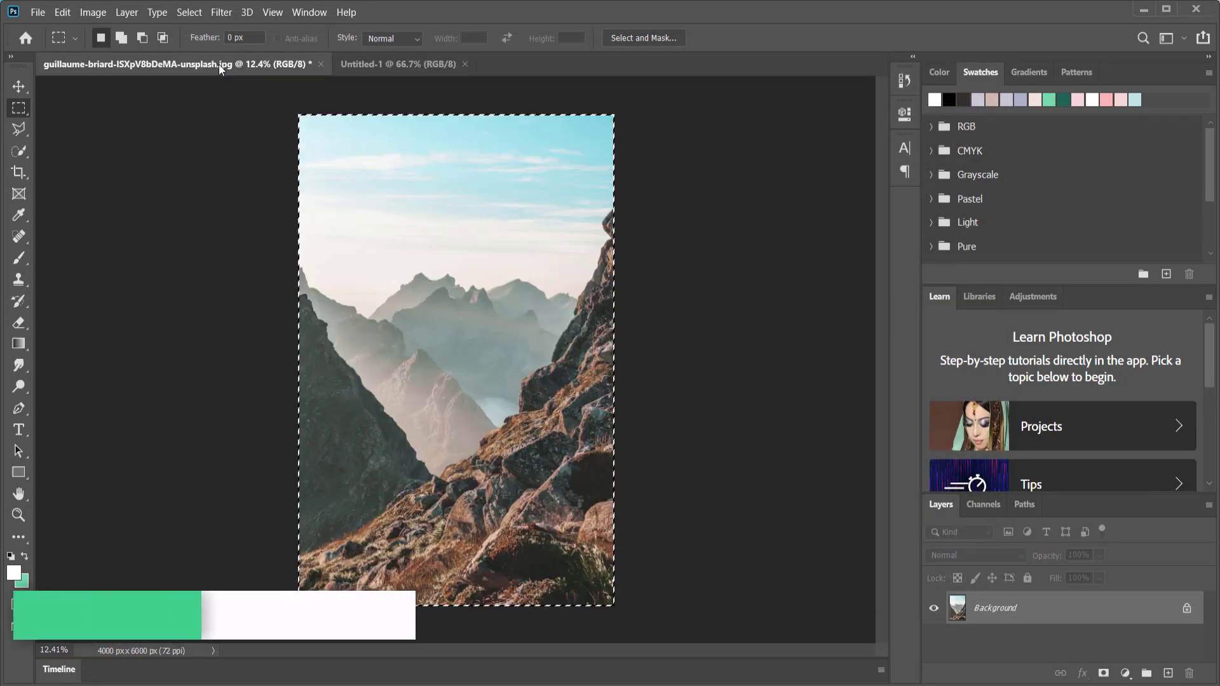
Step: Paste the mountain photo into Untitled-1 and scale it to about 48% to fill the frame
{"action": "left_click", "coordinate": [397, 64]}
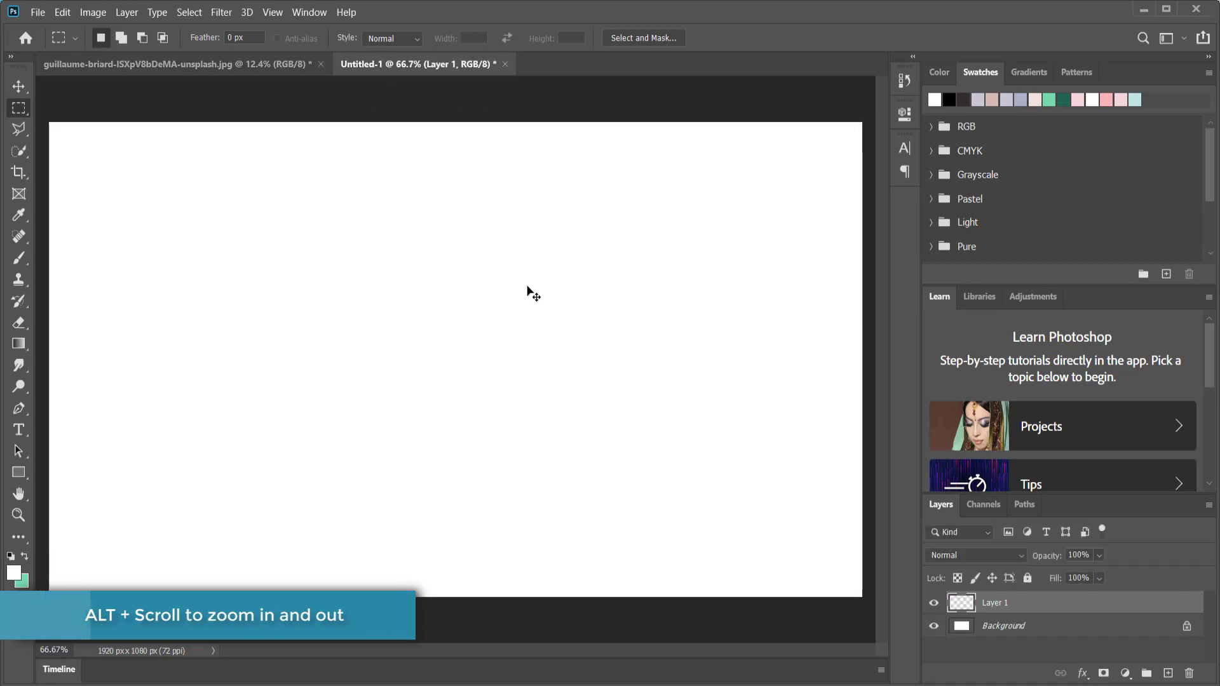
{"action": "scroll", "scroll_direction": "down", "scroll_amount": 3}
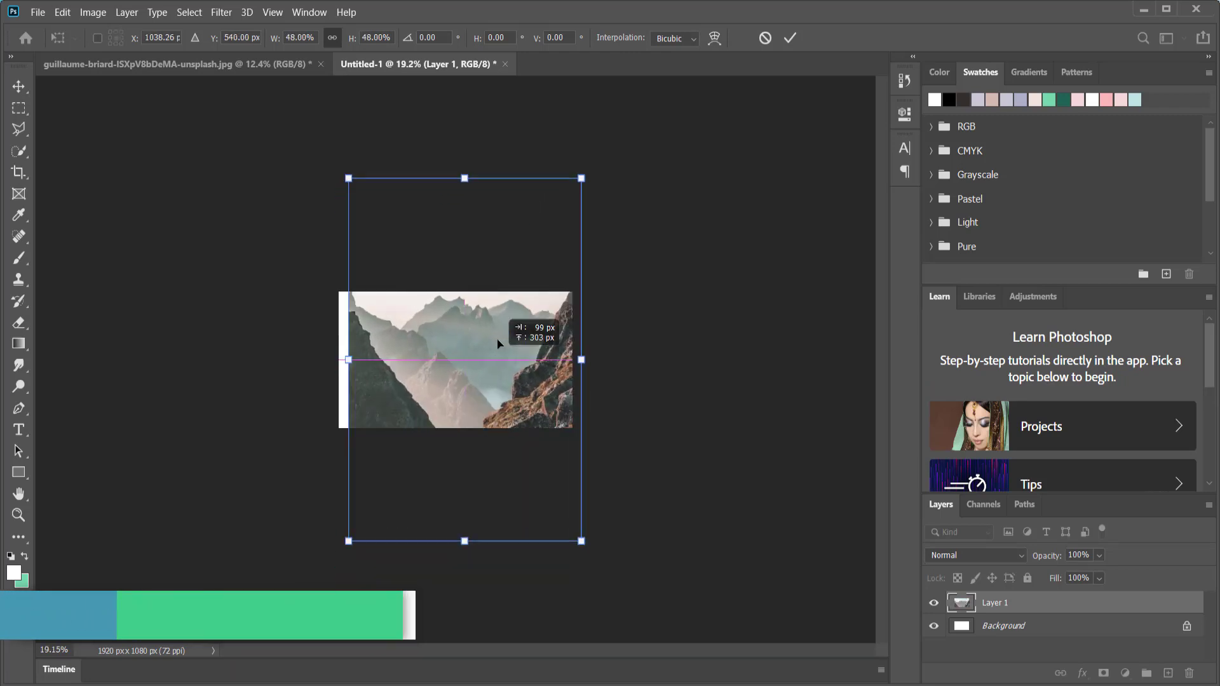
{"action": "left_click_drag", "start_coordinate": [498, 345], "coordinate": [490, 394]}
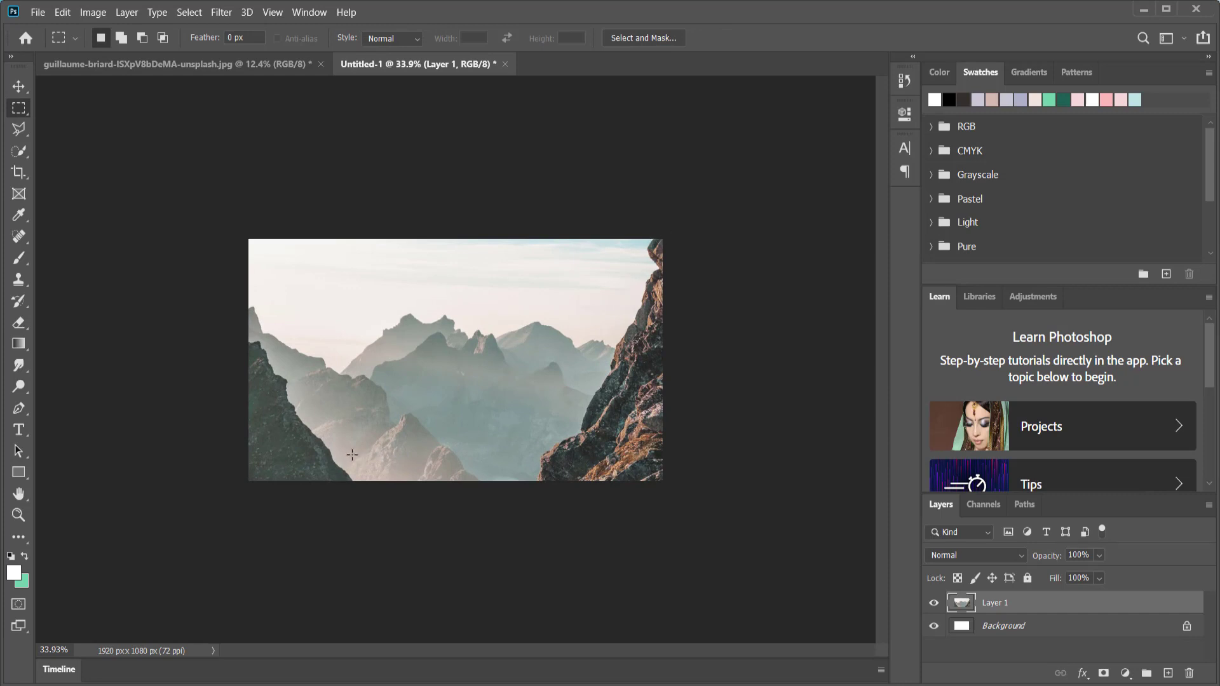
{"action": "mouse_move", "coordinate": [353, 397]}
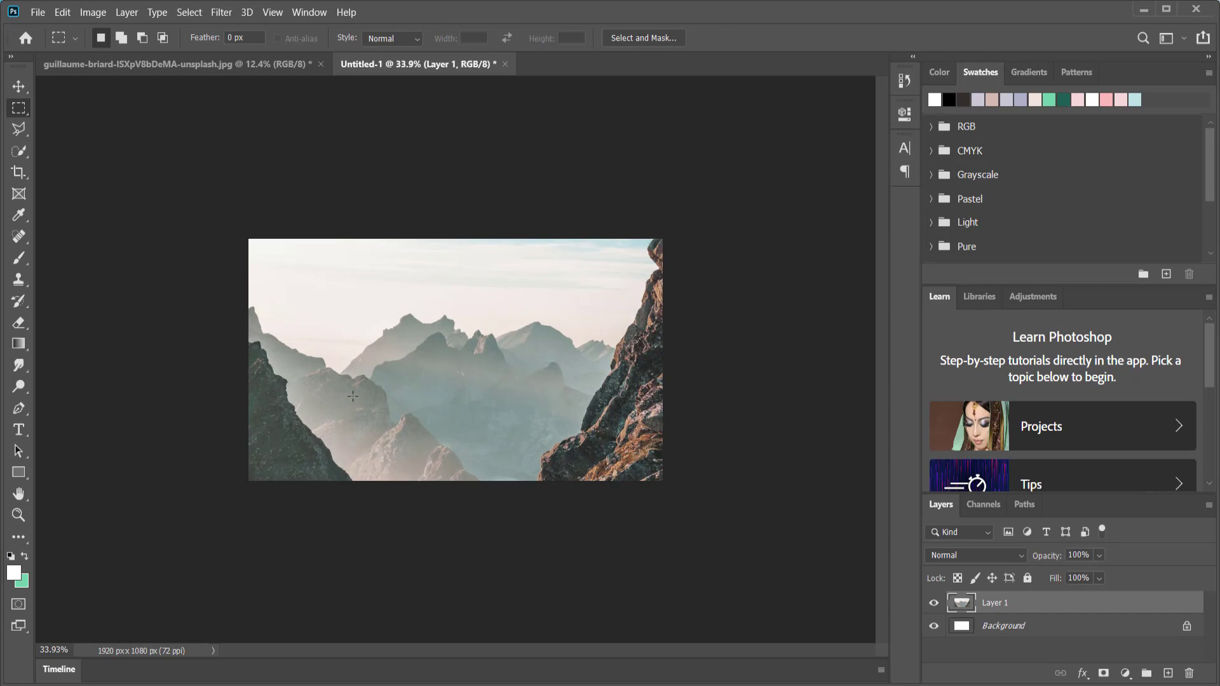
{"action": "mouse_move", "coordinate": [643, 361]}
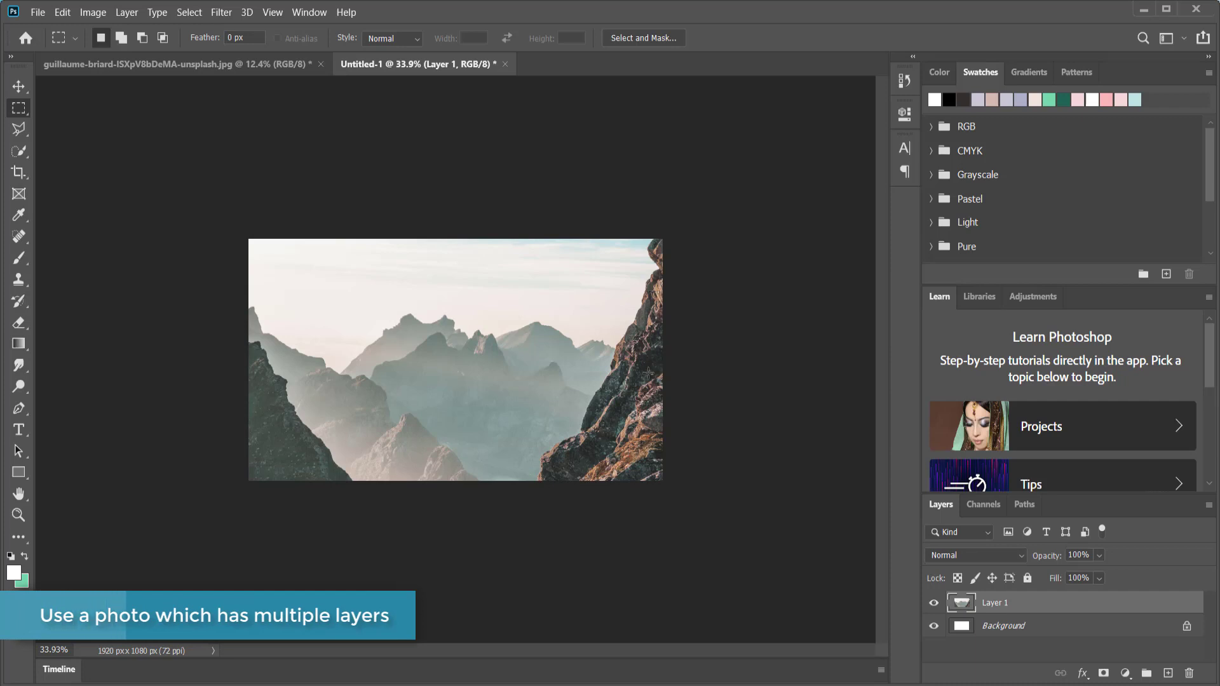
{"action": "mouse_move", "coordinate": [271, 392]}
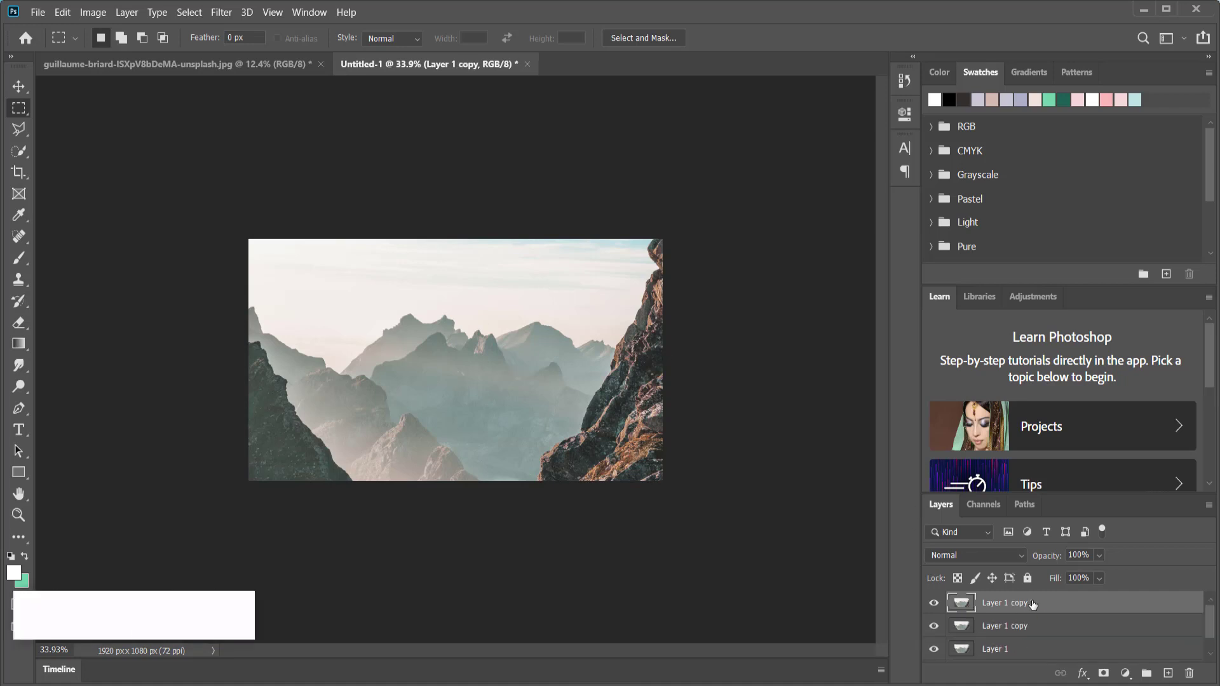
Step: Duplicate Layer 1 with Ctrl+J to build copies up to Layer 1 copy 5
{"action": "key", "text": "ctrl+j"}
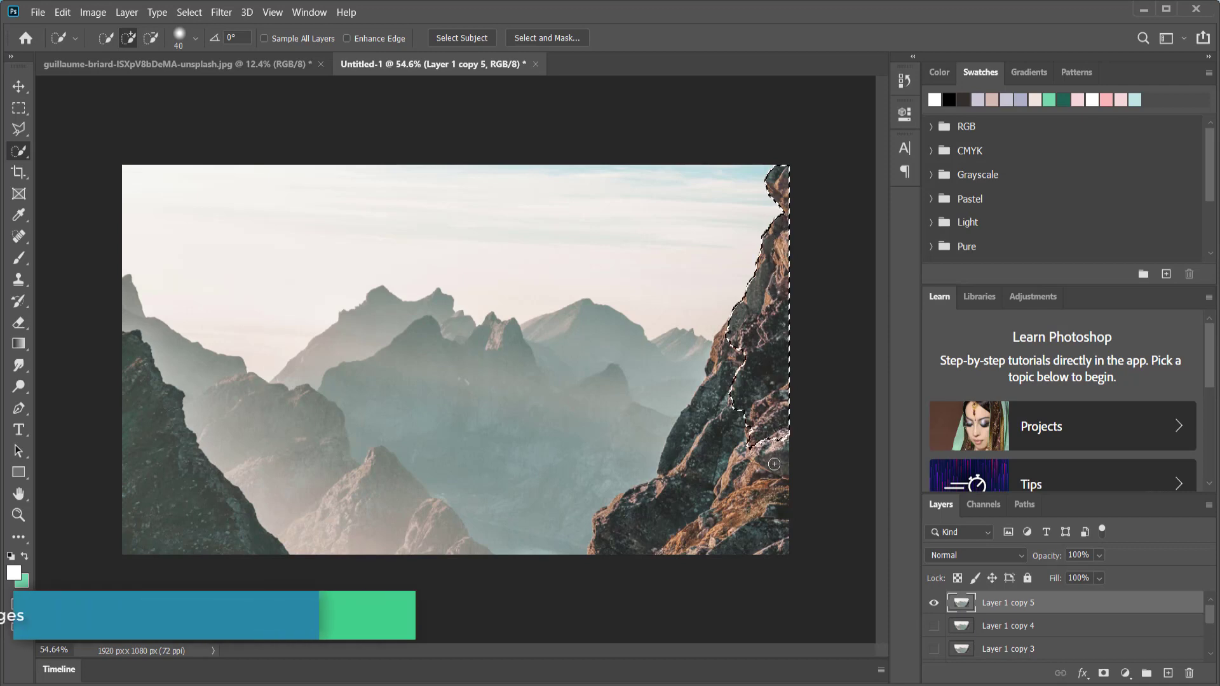
Step: Quick-select the right-hand cliff on Layer 1 copy 5, tracing its upper part and lower edge
{"action": "left_click_drag", "start_coordinate": [774, 466], "coordinate": [620, 541]}
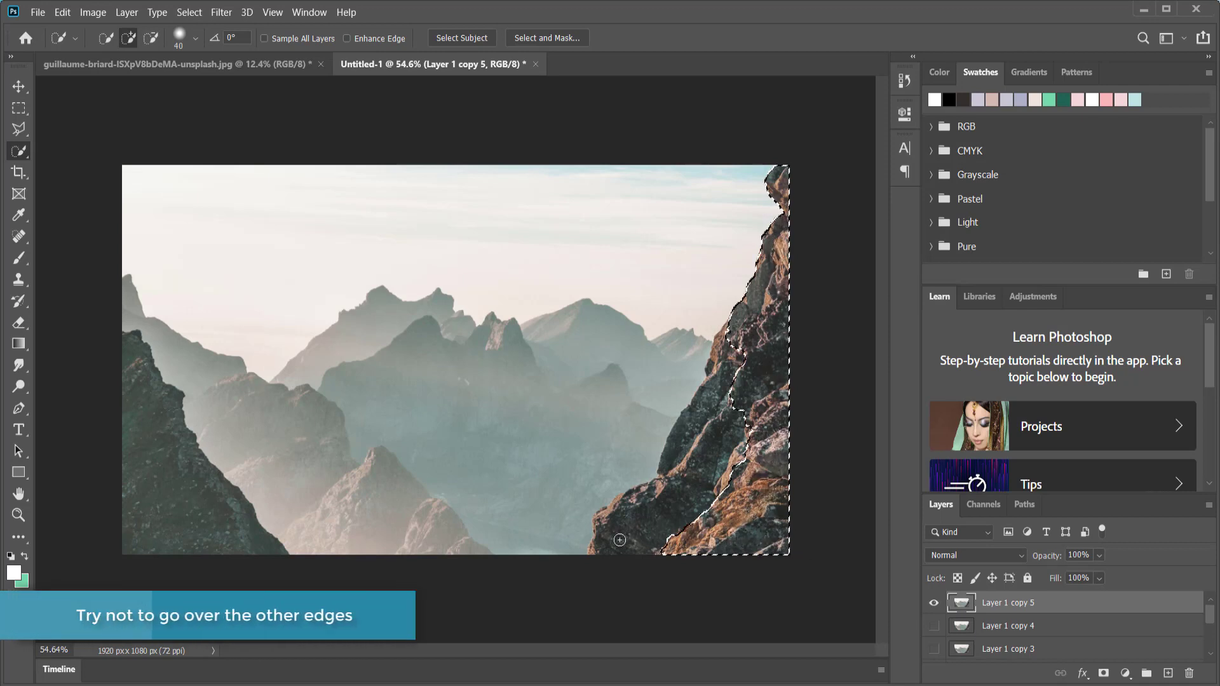
{"action": "left_click_drag", "start_coordinate": [619, 540], "coordinate": [595, 550]}
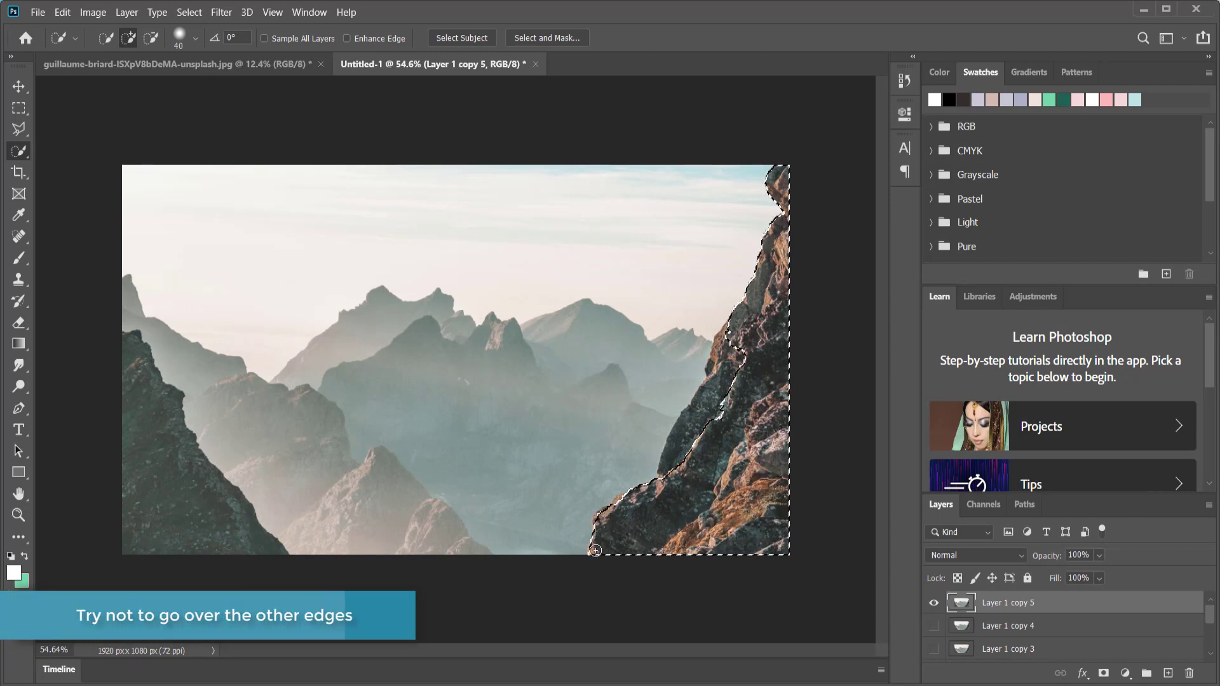
{"action": "left_click_drag", "start_coordinate": [595, 550], "coordinate": [730, 386]}
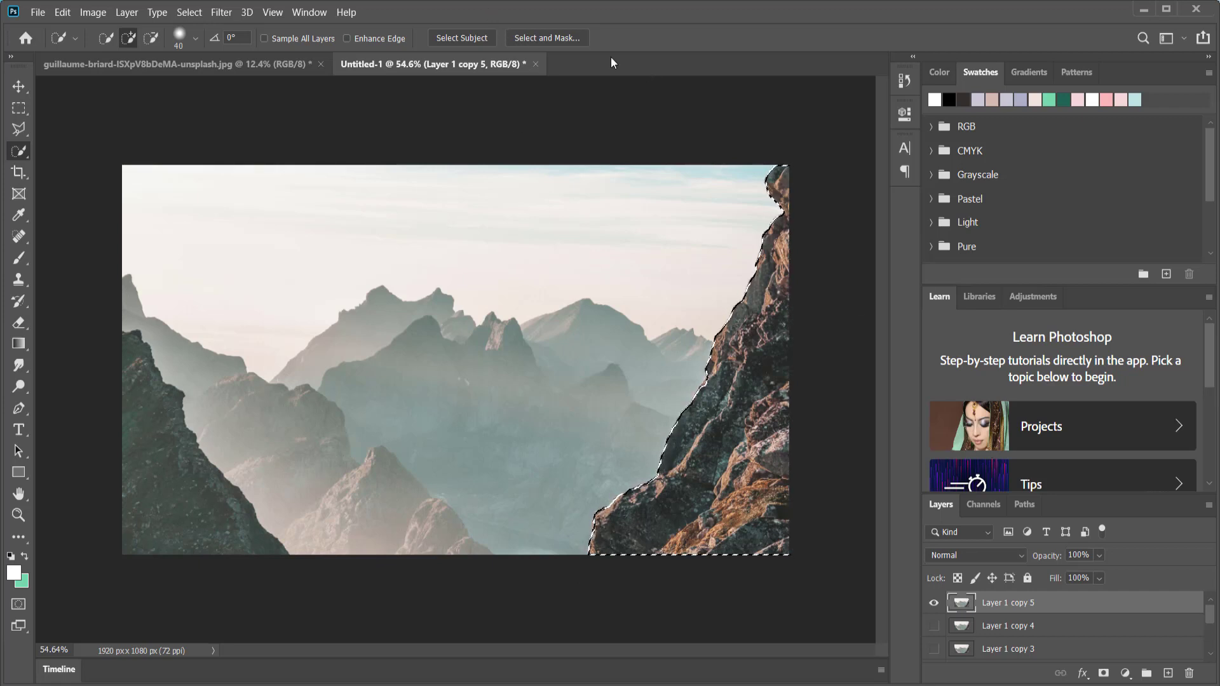
Step: Refine the cliff selection in Select and Mask with Smooth set to 2
{"action": "left_click", "coordinate": [546, 37]}
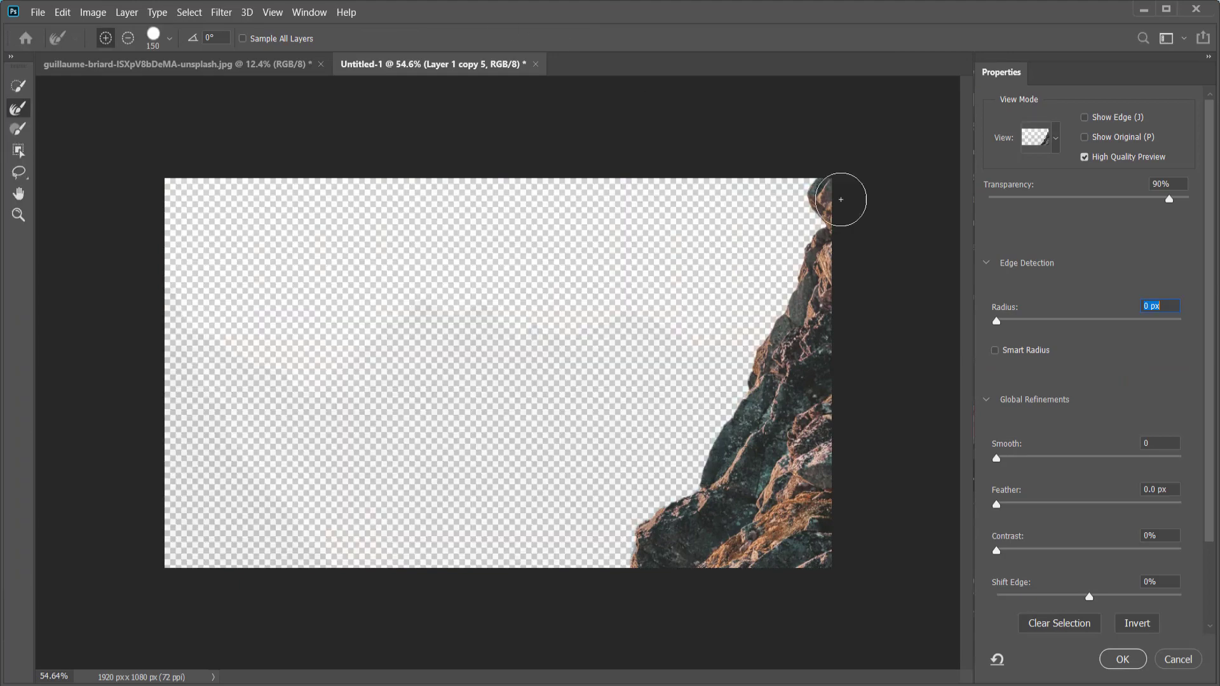
{"action": "left_click_drag", "start_coordinate": [996, 459], "coordinate": [1007, 458]}
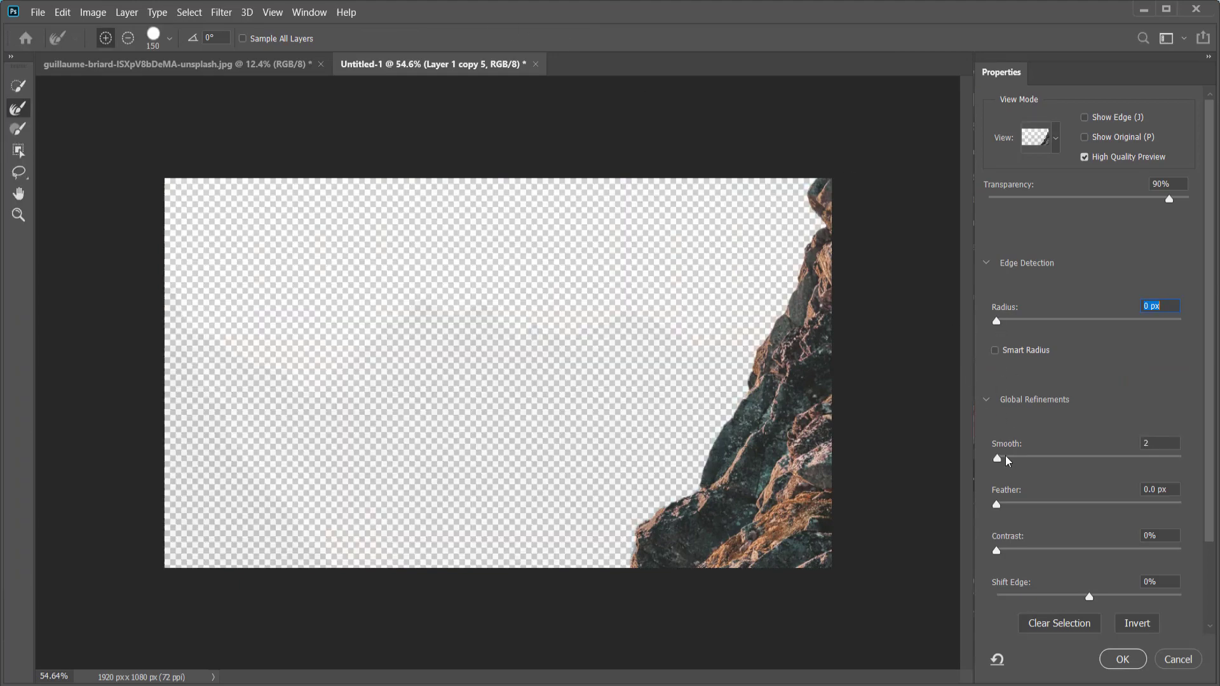
{"action": "left_click_drag", "start_coordinate": [998, 457], "coordinate": [1019, 457]}
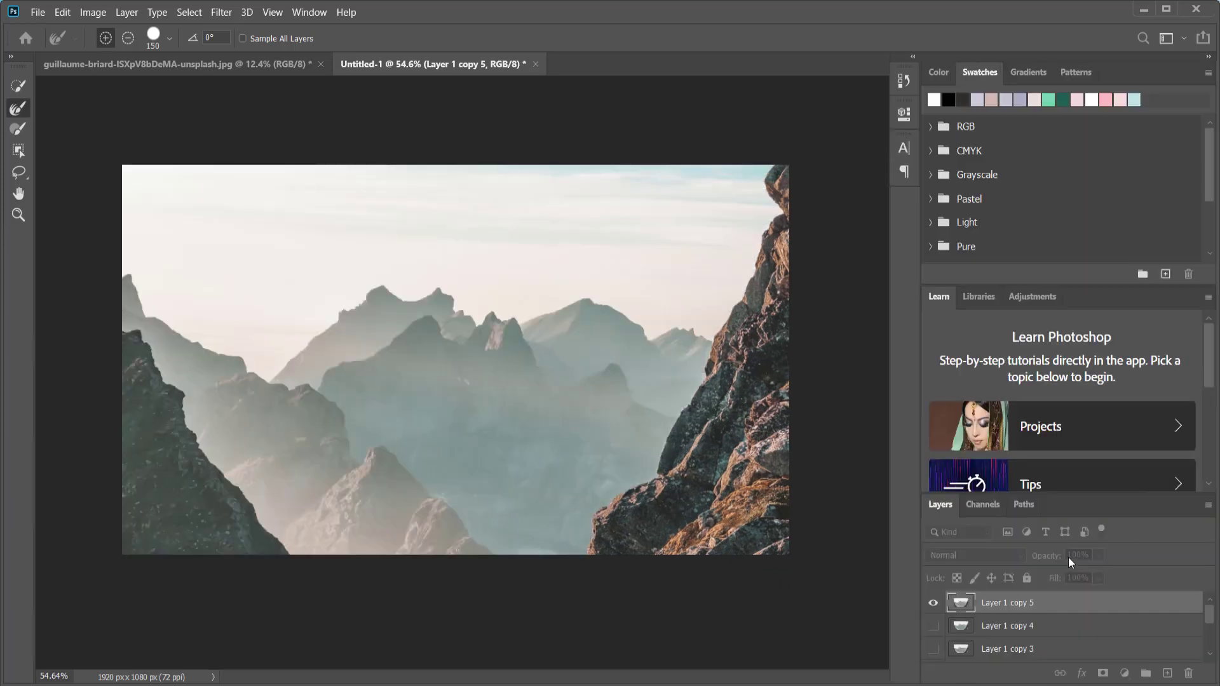
Step: Apply the refined selection as a layer mask on the top copy and rename it FIRST ROCK
{"action": "left_click", "coordinate": [18, 150]}
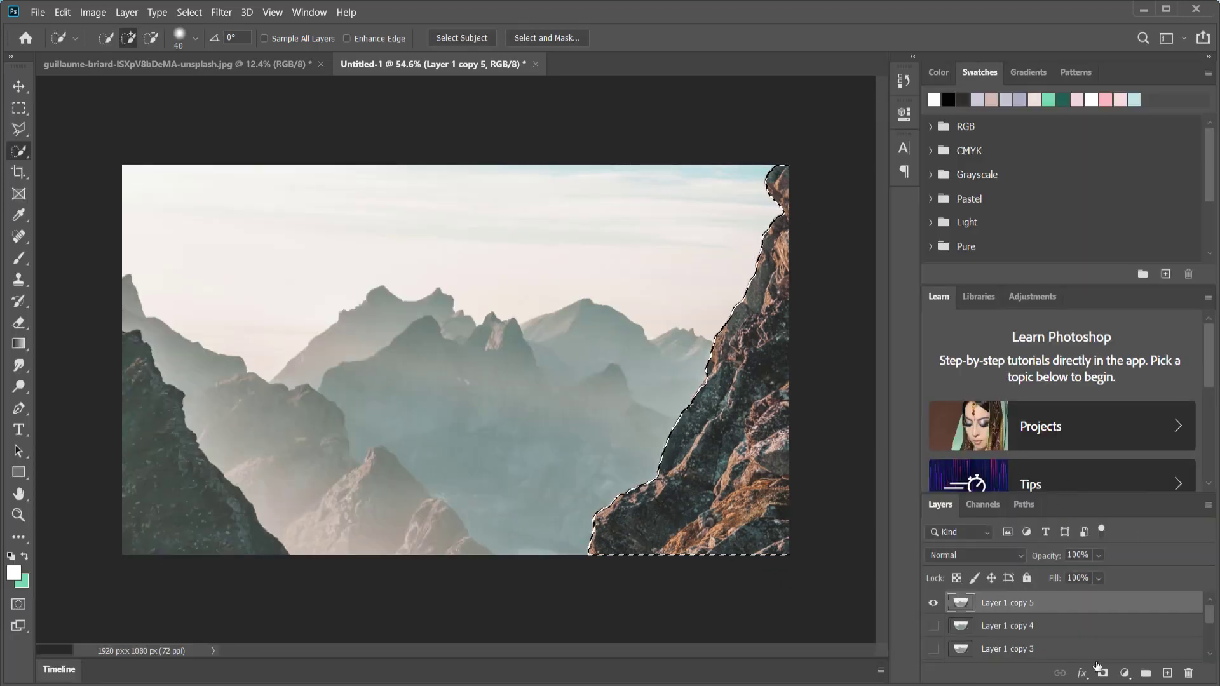
{"action": "left_click", "coordinate": [1105, 674]}
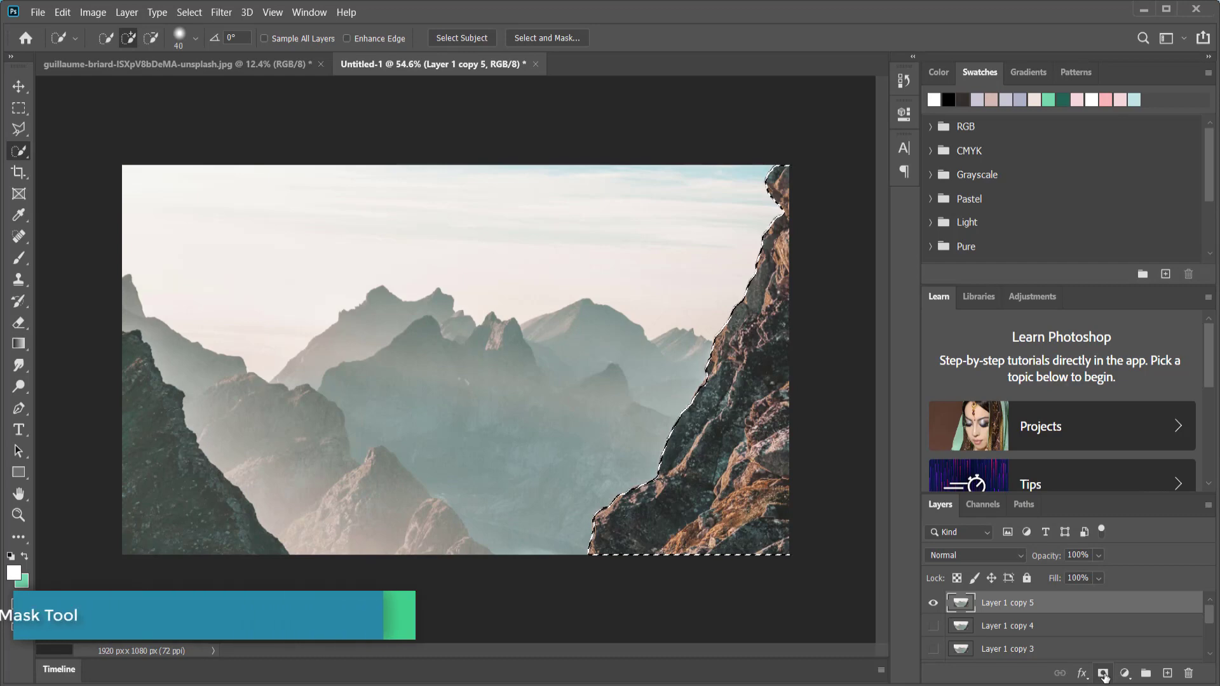
{"action": "left_click", "coordinate": [1105, 673]}
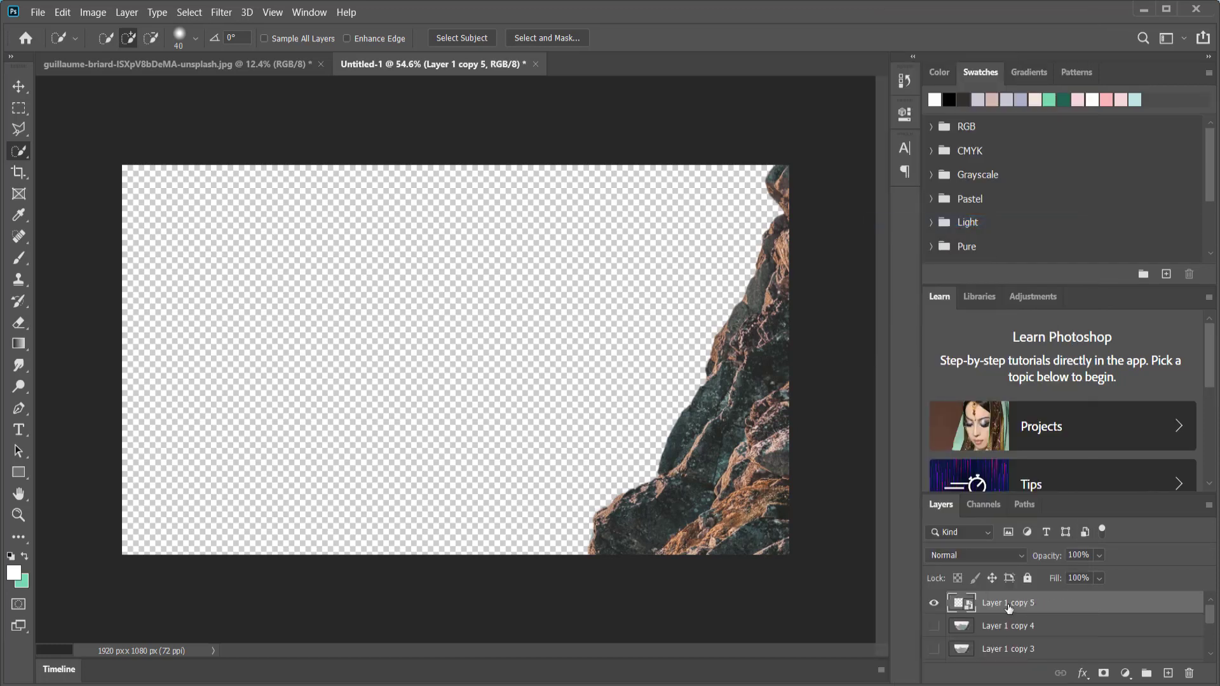
{"action": "double_click", "coordinate": [1007, 602]}
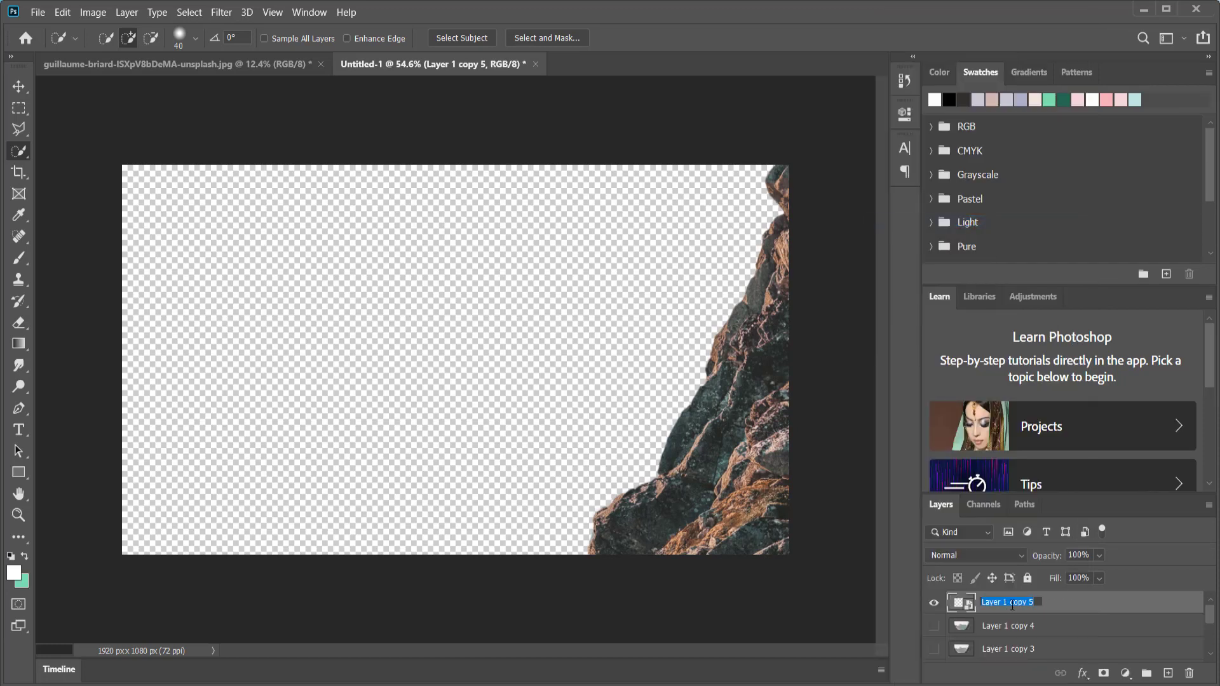
{"action": "type", "text": "FIRST ROCK"}
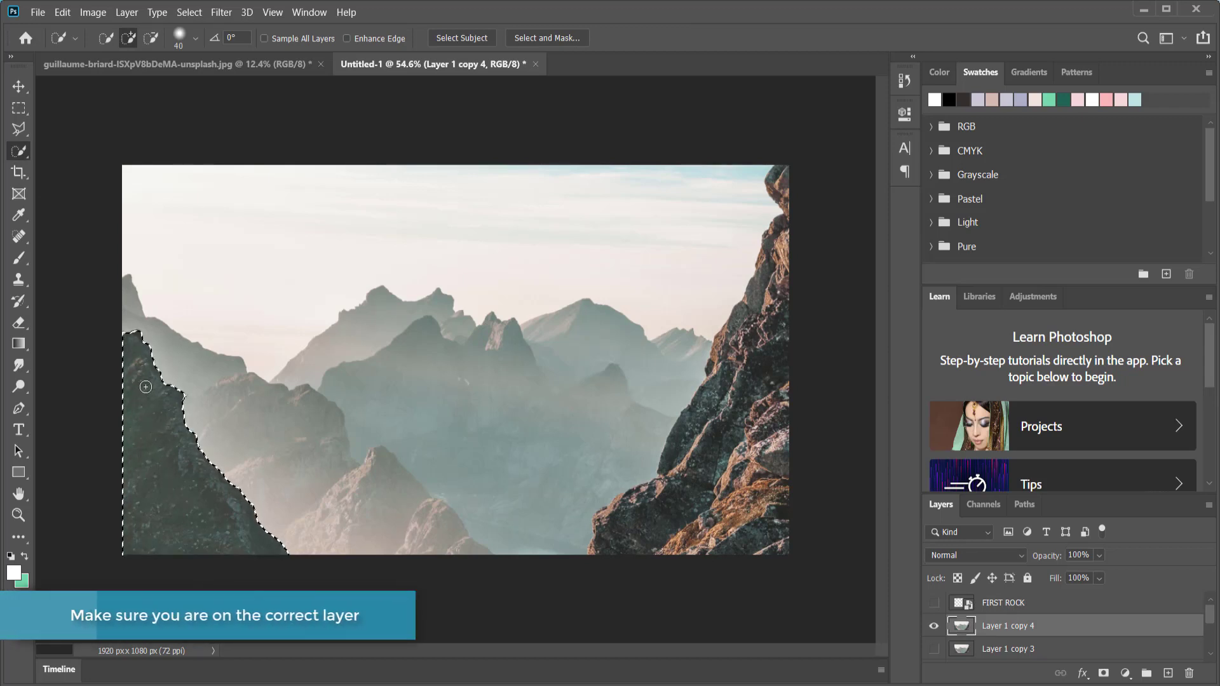
Step: Mask the left ridge on Layer 1 copy 4 and rename that layer 2nd ROCK
{"action": "left_click", "coordinate": [1106, 671]}
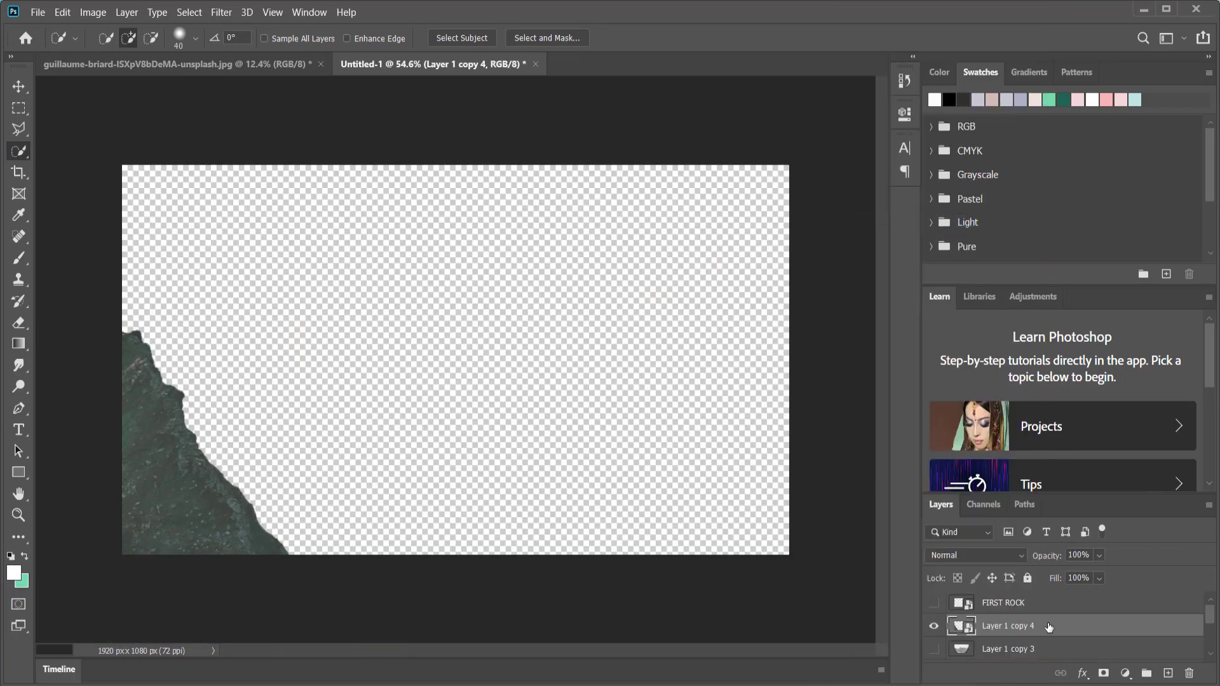
{"action": "double_click", "coordinate": [1009, 625]}
{"action": "type", "text": "2nd ROCK"}
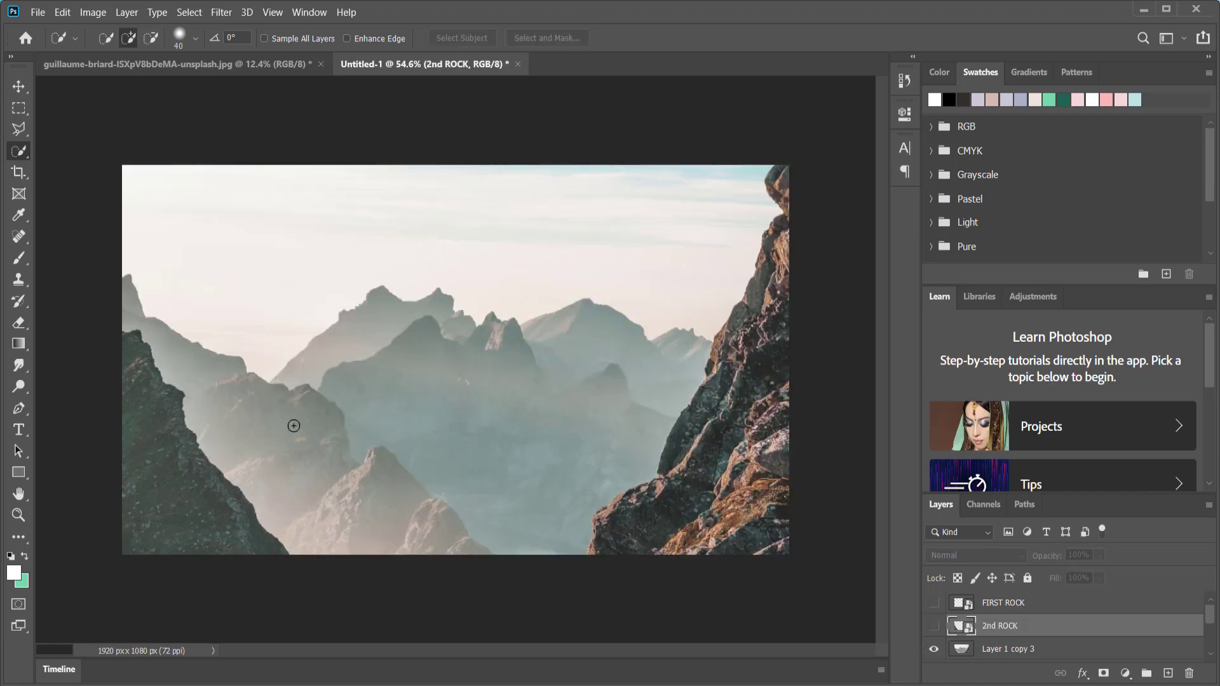
{"action": "mouse_move", "coordinate": [281, 341]}
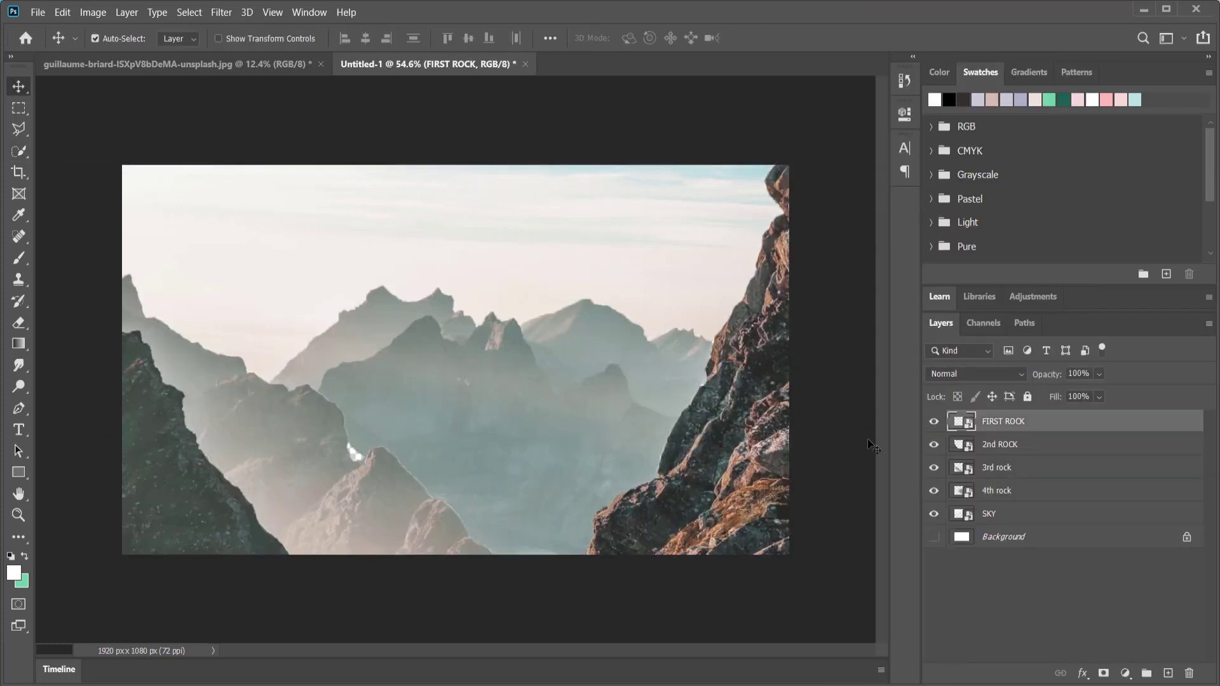
{"action": "left_click", "coordinate": [933, 421]}
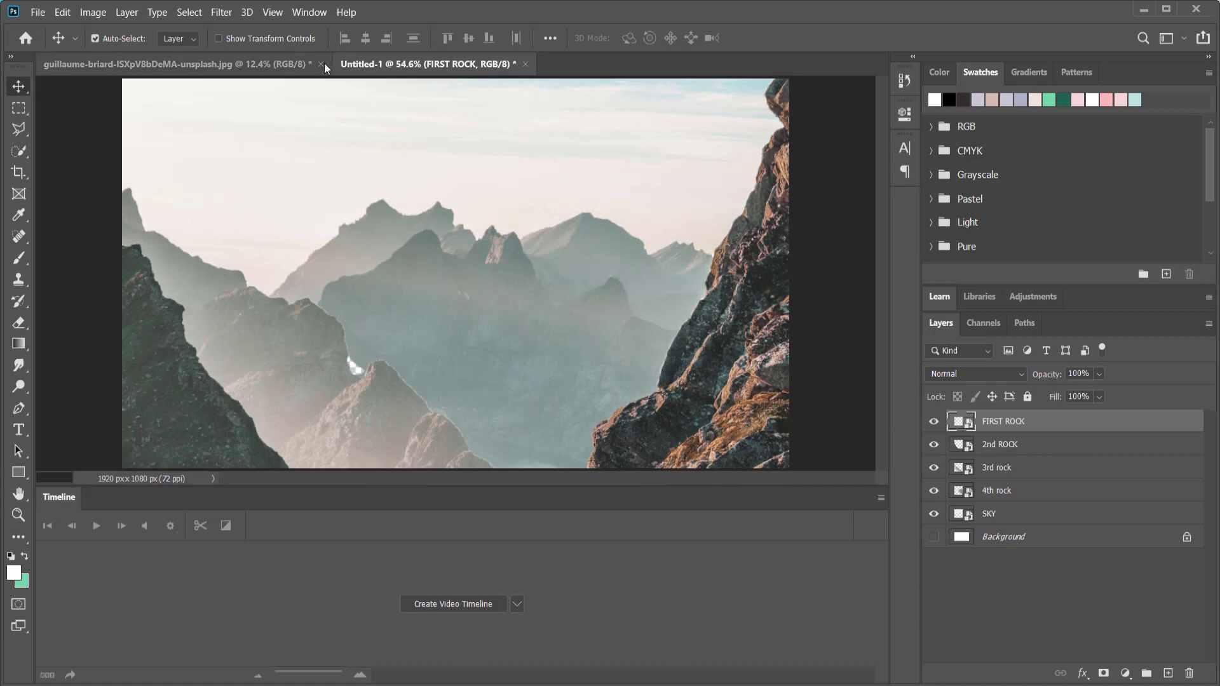
{"action": "left_click", "coordinate": [310, 11]}
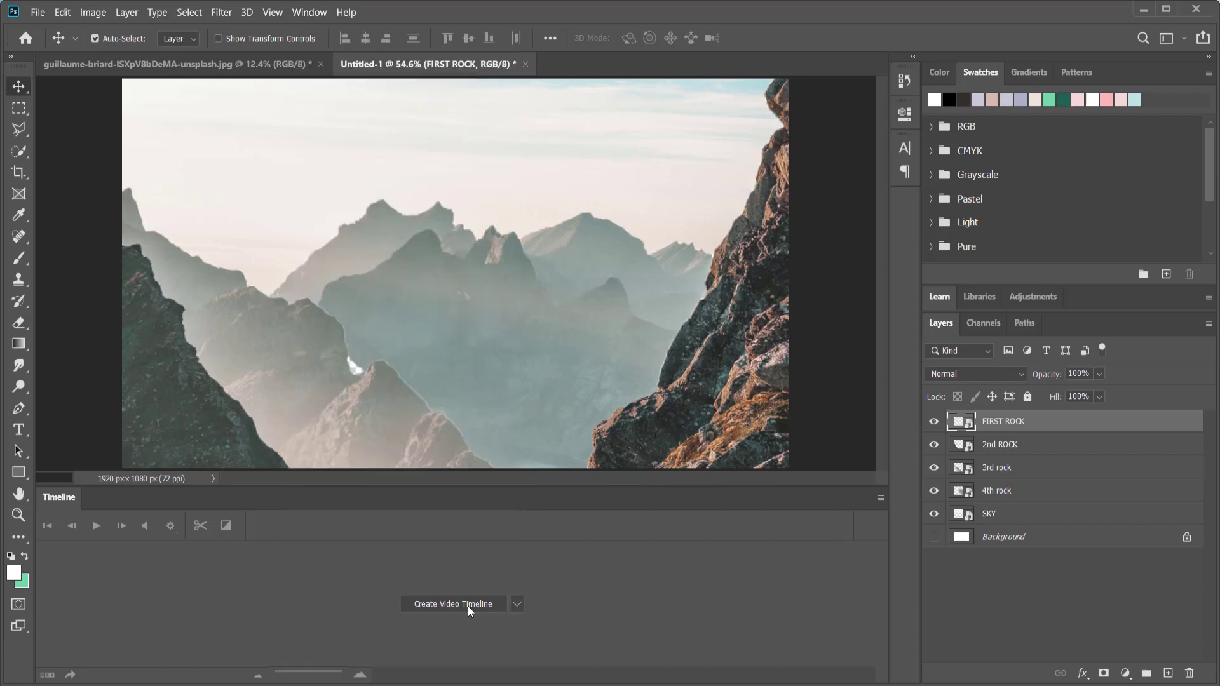
{"action": "left_click", "coordinate": [452, 604]}
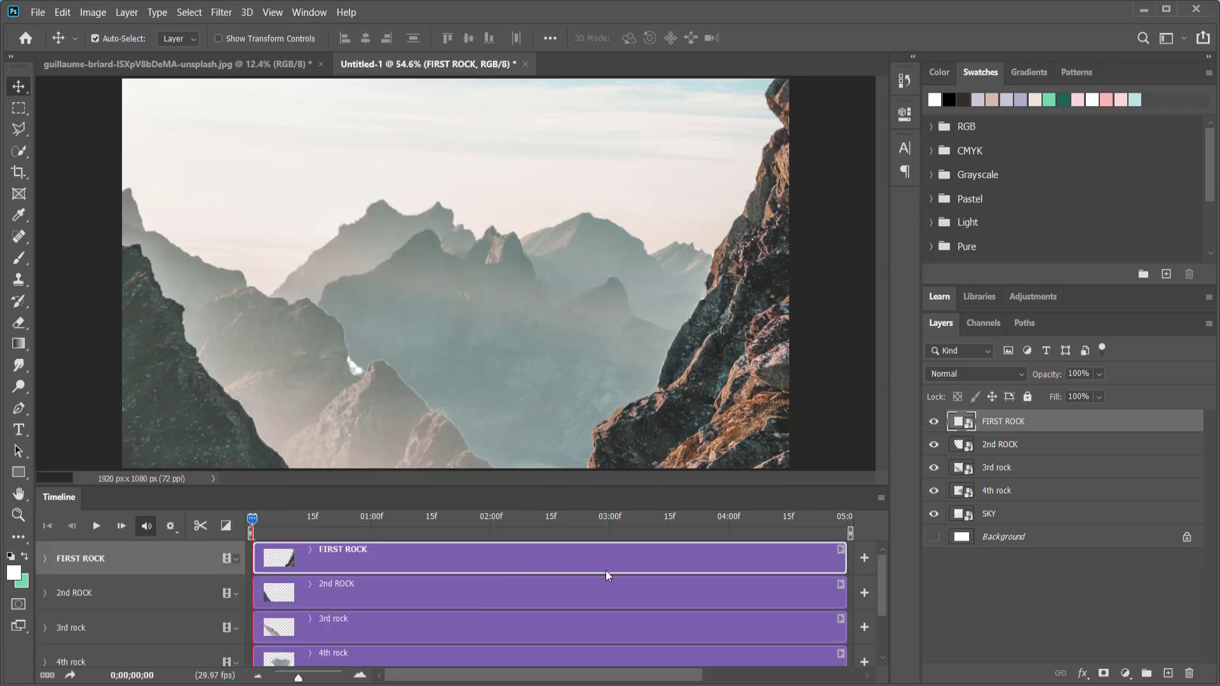
{"action": "scroll", "scroll_direction": "down", "scroll_amount": 3}
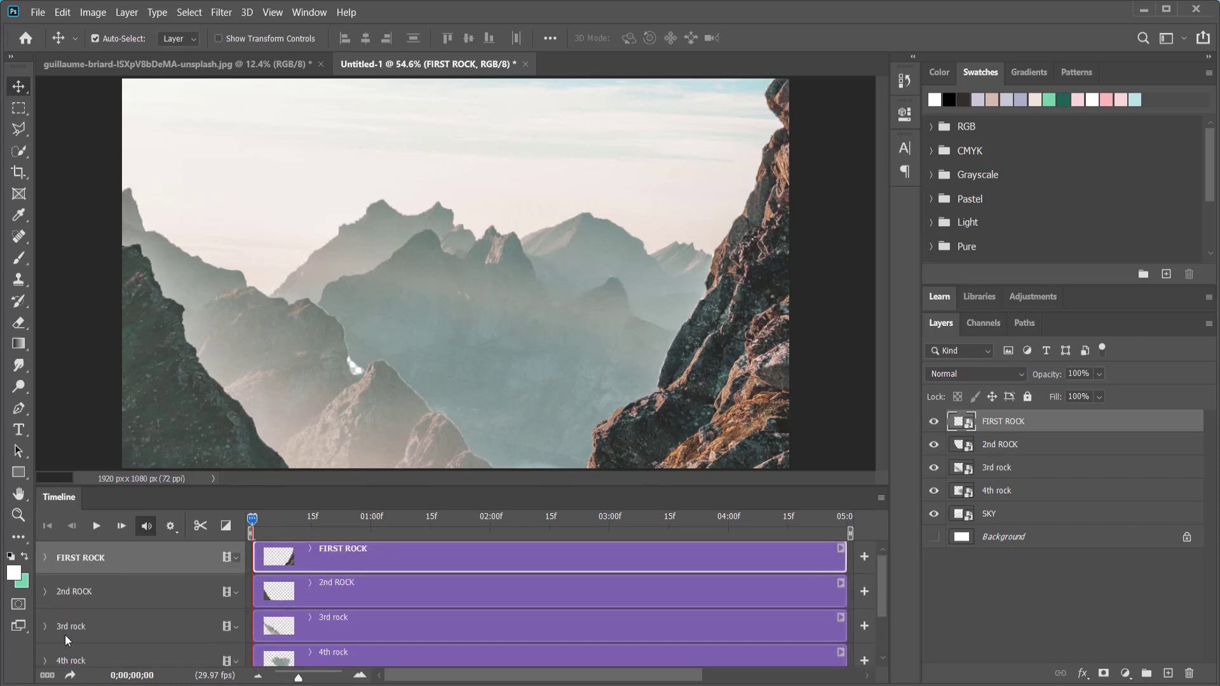
{"action": "mouse_move", "coordinate": [580, 267]}
{"action": "type", "text": "49.67"}
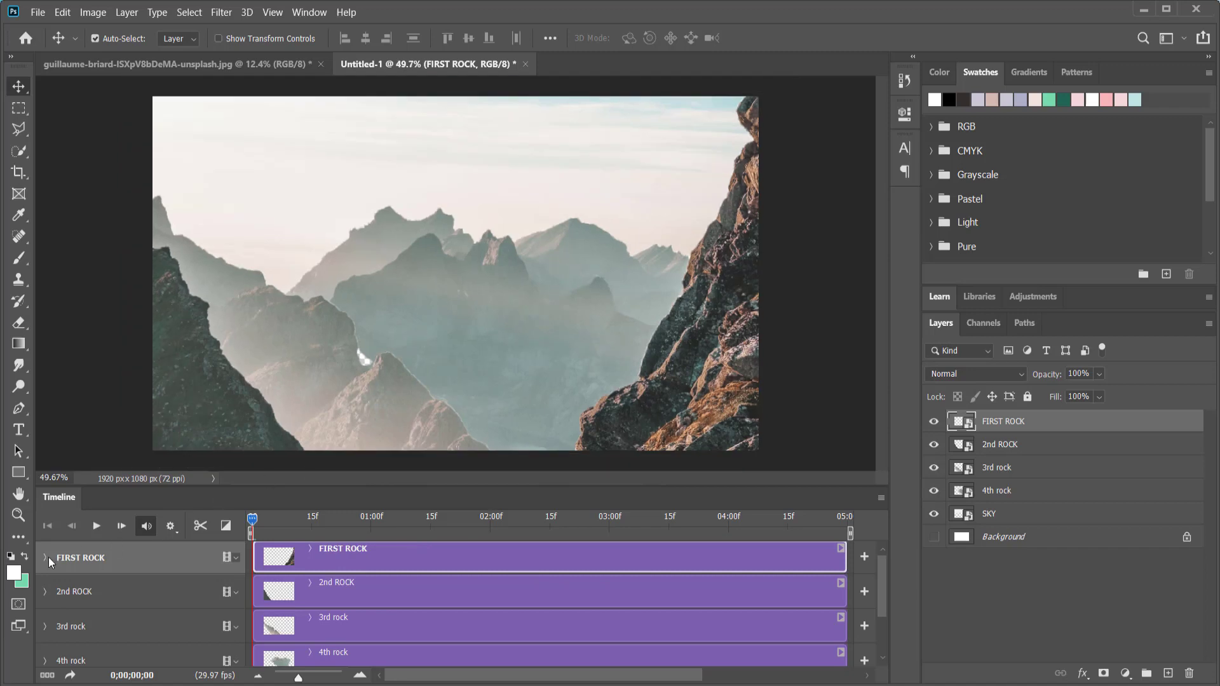
Step: Record a starting Transform keyframe on FIRST ROCK and move the playhead to the last frame
{"action": "left_click", "coordinate": [44, 558]}
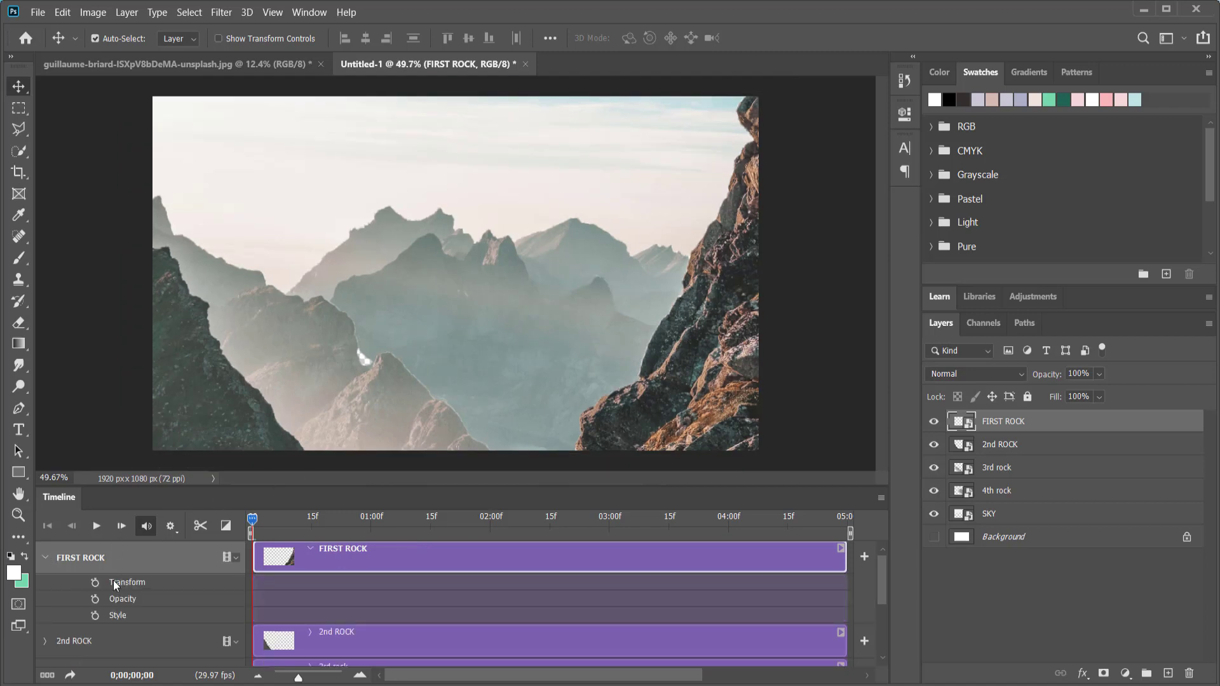
{"action": "left_click", "coordinate": [94, 582]}
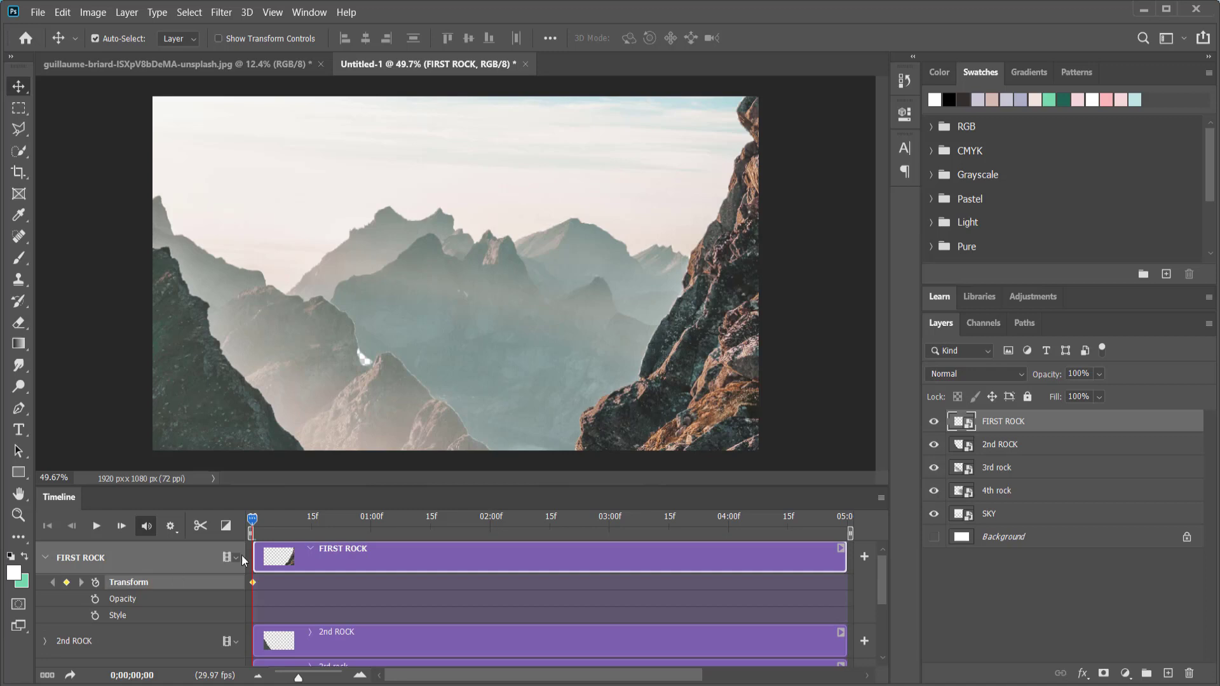
{"action": "mouse_move", "coordinate": [261, 524]}
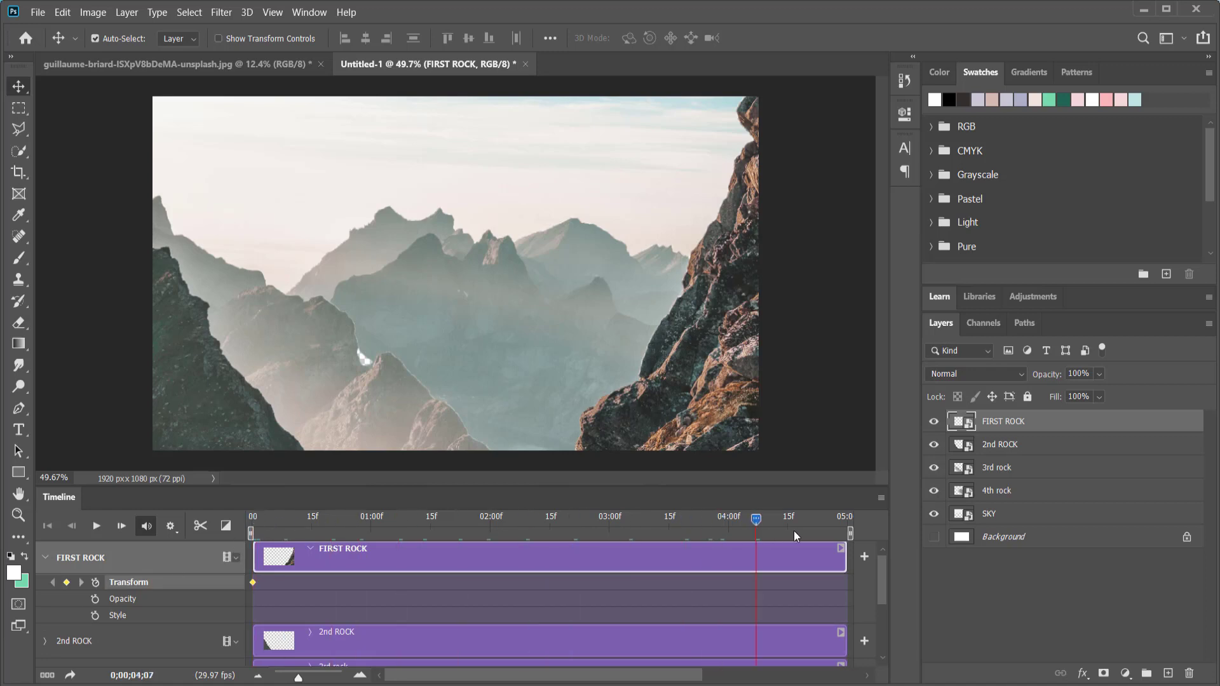
{"action": "left_click_drag", "start_coordinate": [755, 517], "coordinate": [844, 518]}
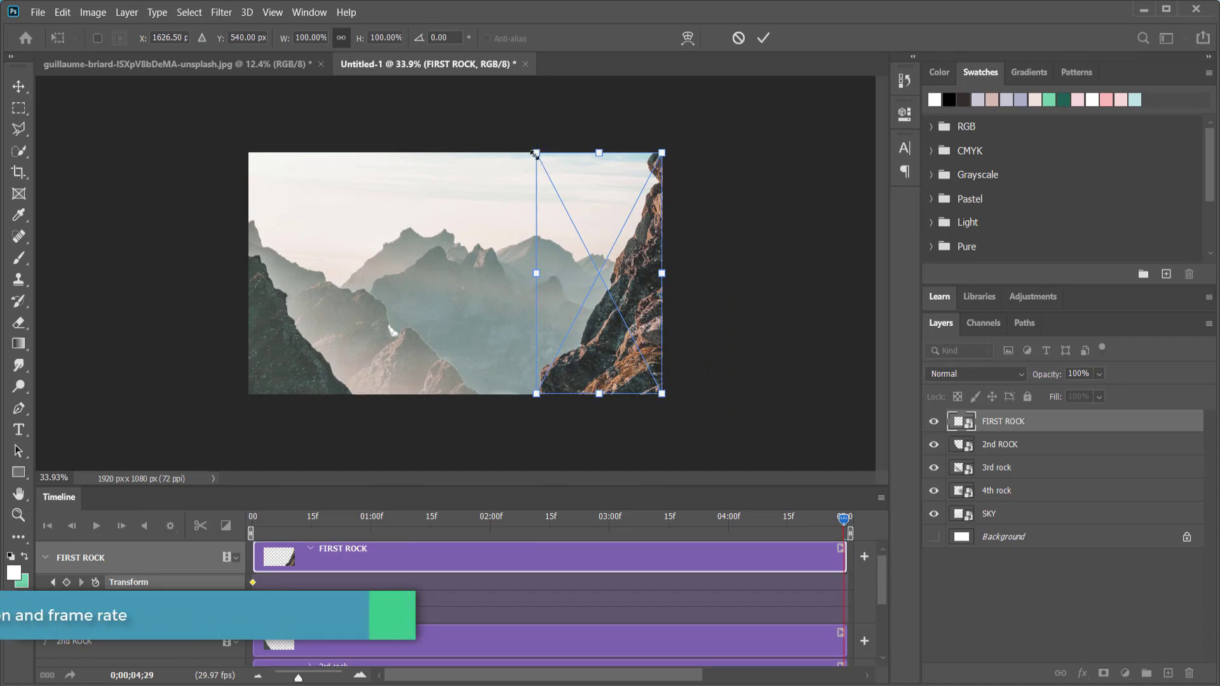
Step: Free Transform FIRST ROCK larger at the final frame to set the ending keyframe
{"action": "left_click_drag", "start_coordinate": [536, 154], "coordinate": [510, 127]}
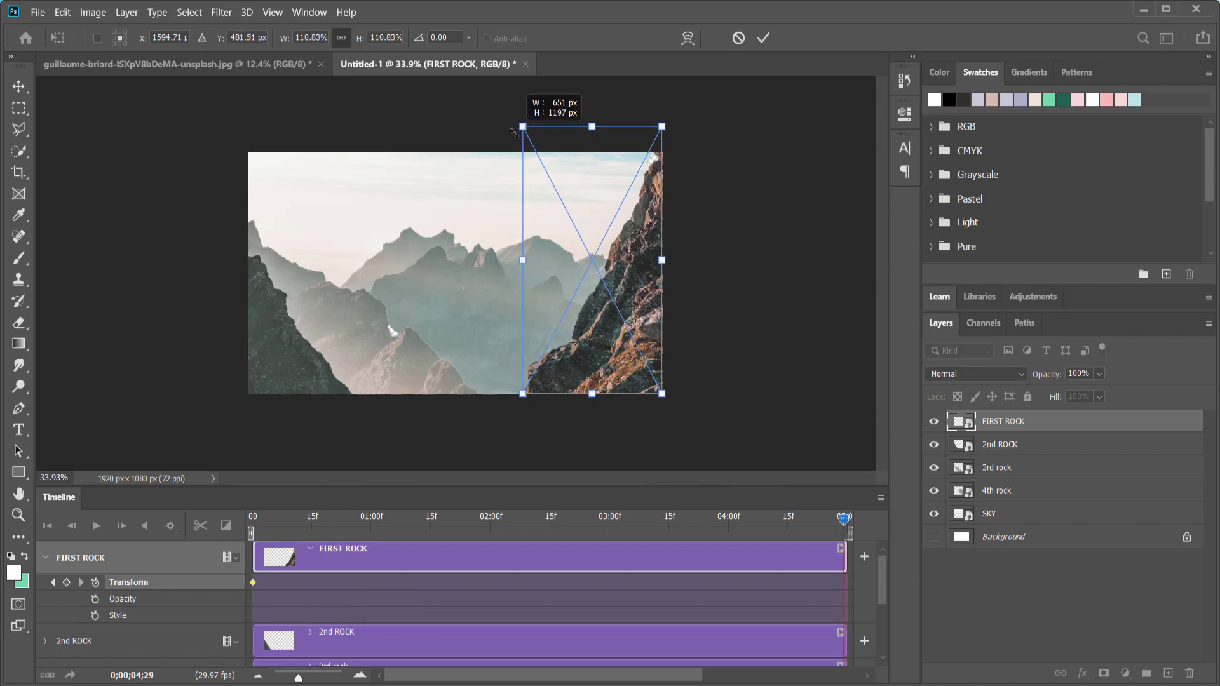
{"action": "left_click_drag", "start_coordinate": [512, 126], "coordinate": [501, 108]}
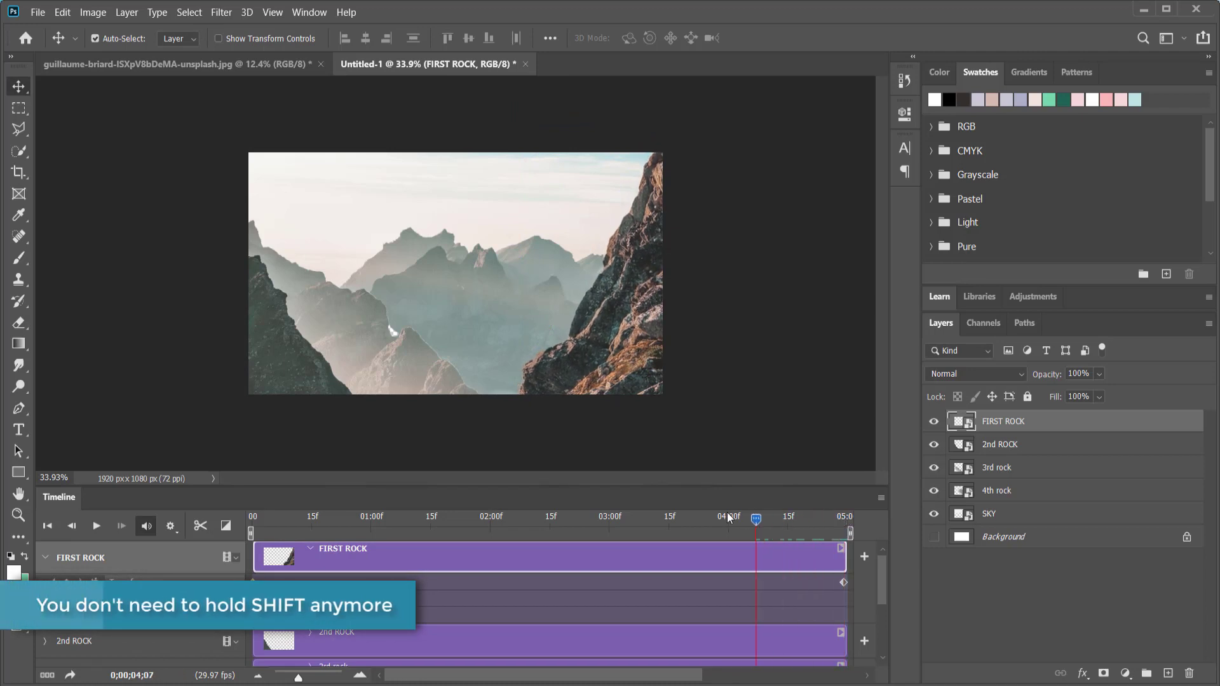
{"action": "left_click", "coordinate": [46, 526]}
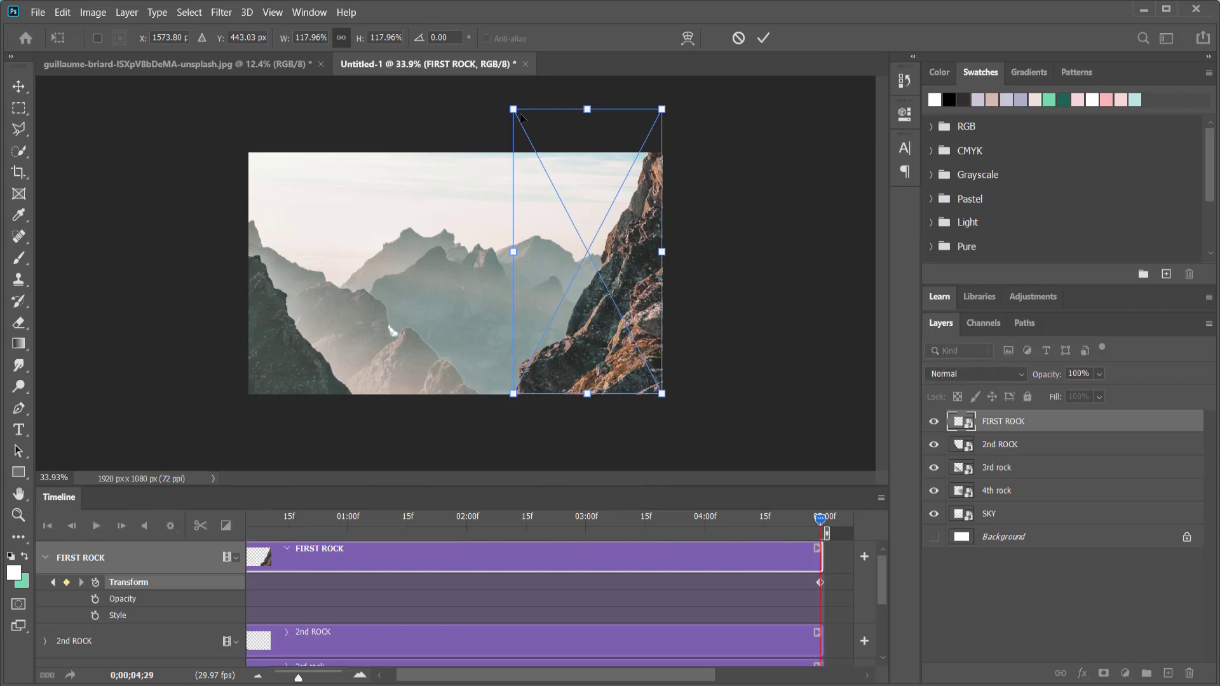
{"action": "left_click_drag", "start_coordinate": [513, 109], "coordinate": [522, 121]}
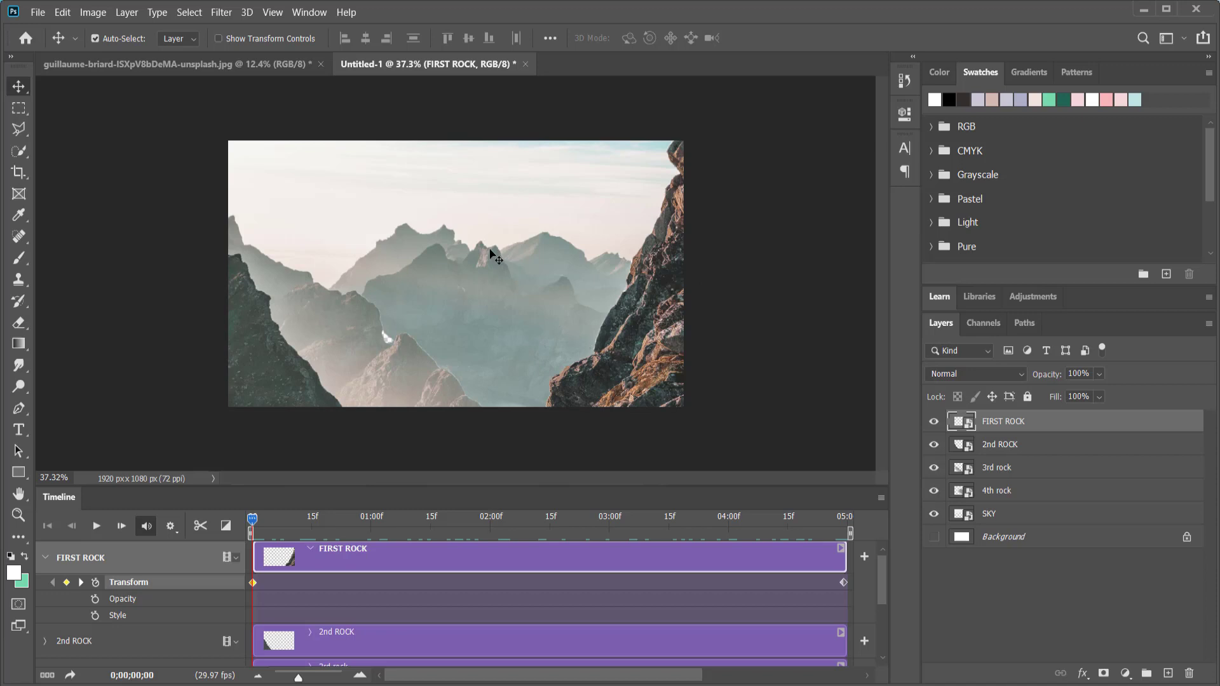
{"action": "mouse_move", "coordinate": [488, 285]}
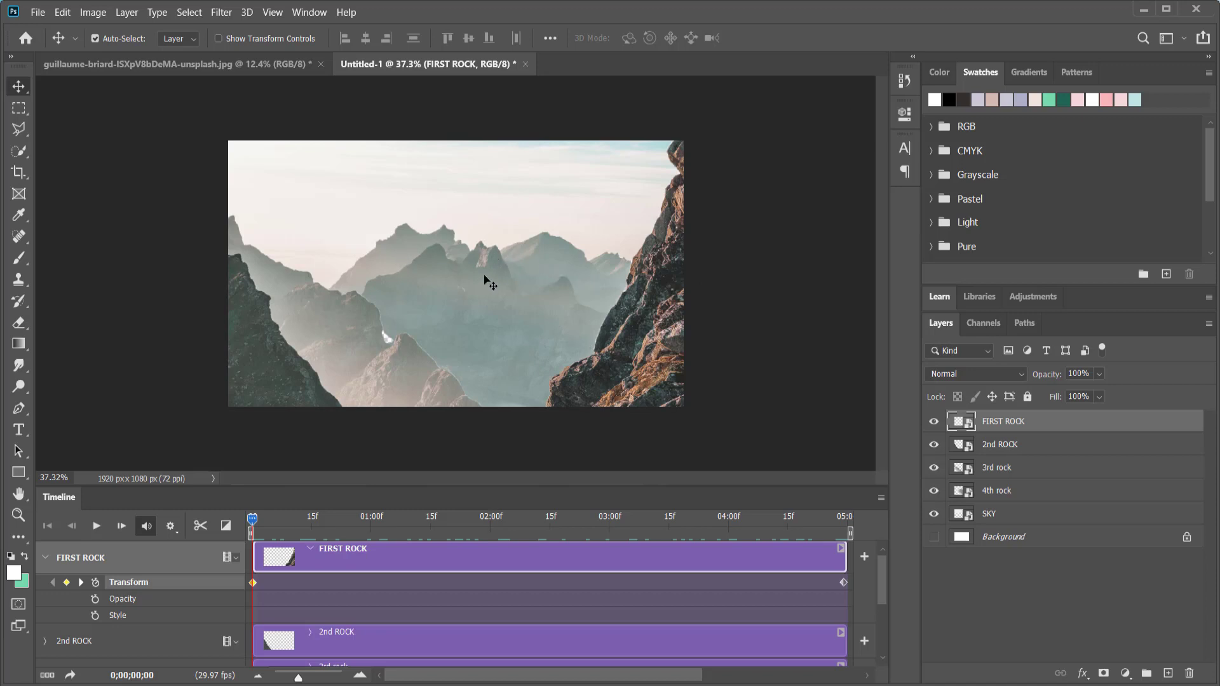
{"action": "mouse_move", "coordinate": [336, 595]}
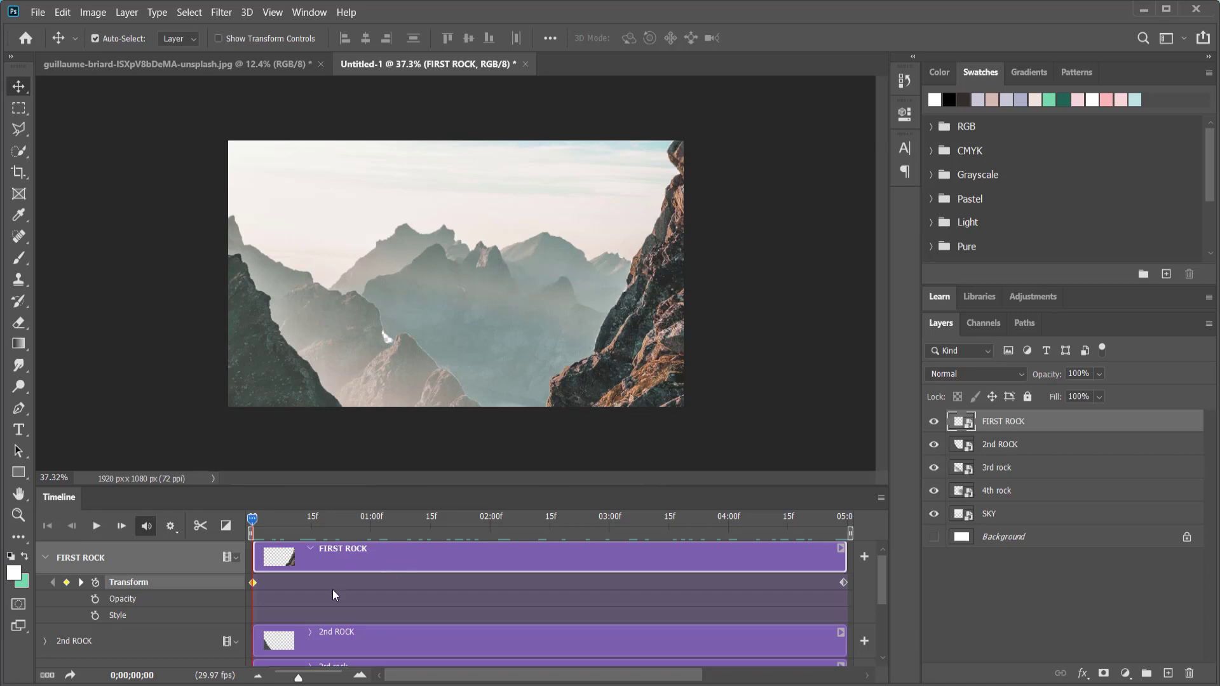
Step: Keyframe 2nd ROCK's Transform and enlarge the ridge at the clip's end
{"action": "left_click", "coordinate": [1025, 445]}
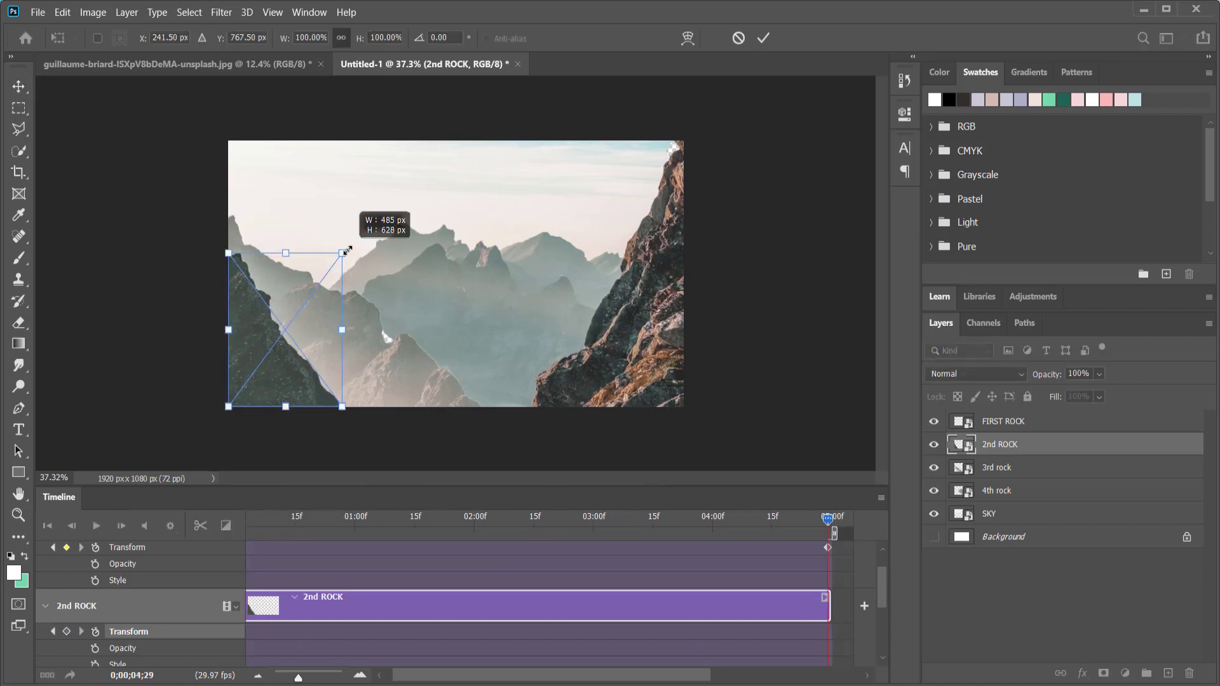
{"action": "left_click_drag", "start_coordinate": [346, 252], "coordinate": [352, 238]}
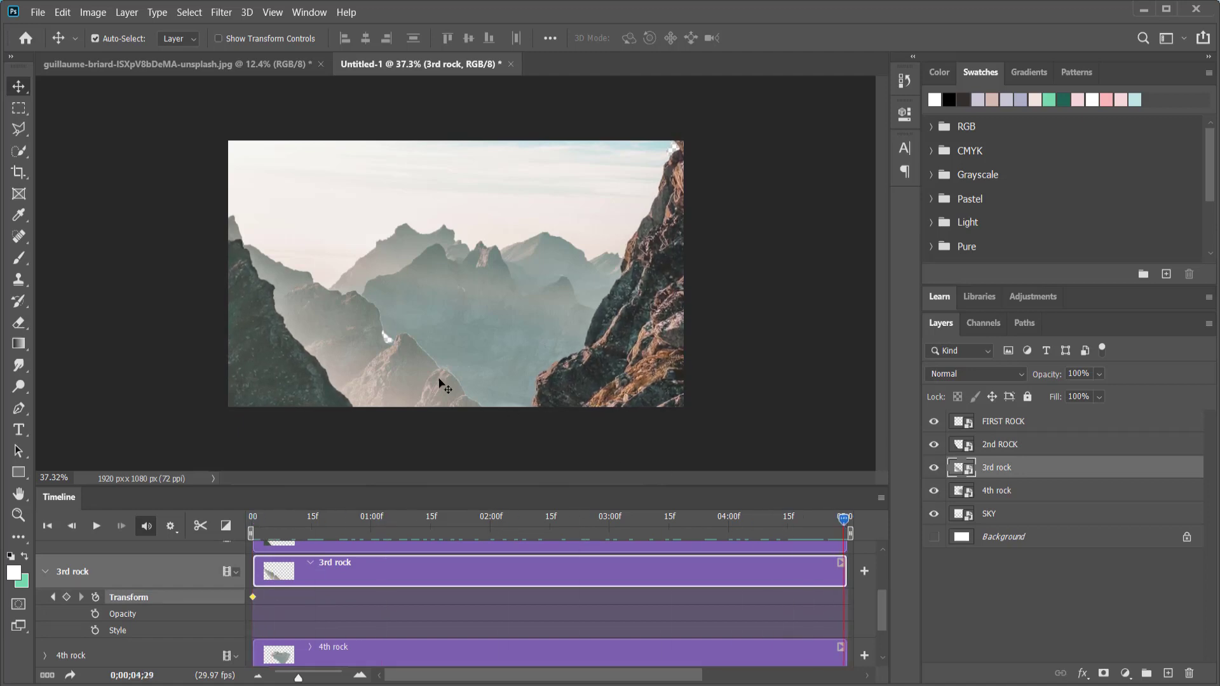
Step: Commit the 3rd rock transform for its end keyframe and scrub back to preview the animation
{"action": "key", "text": "Ctrl+t"}
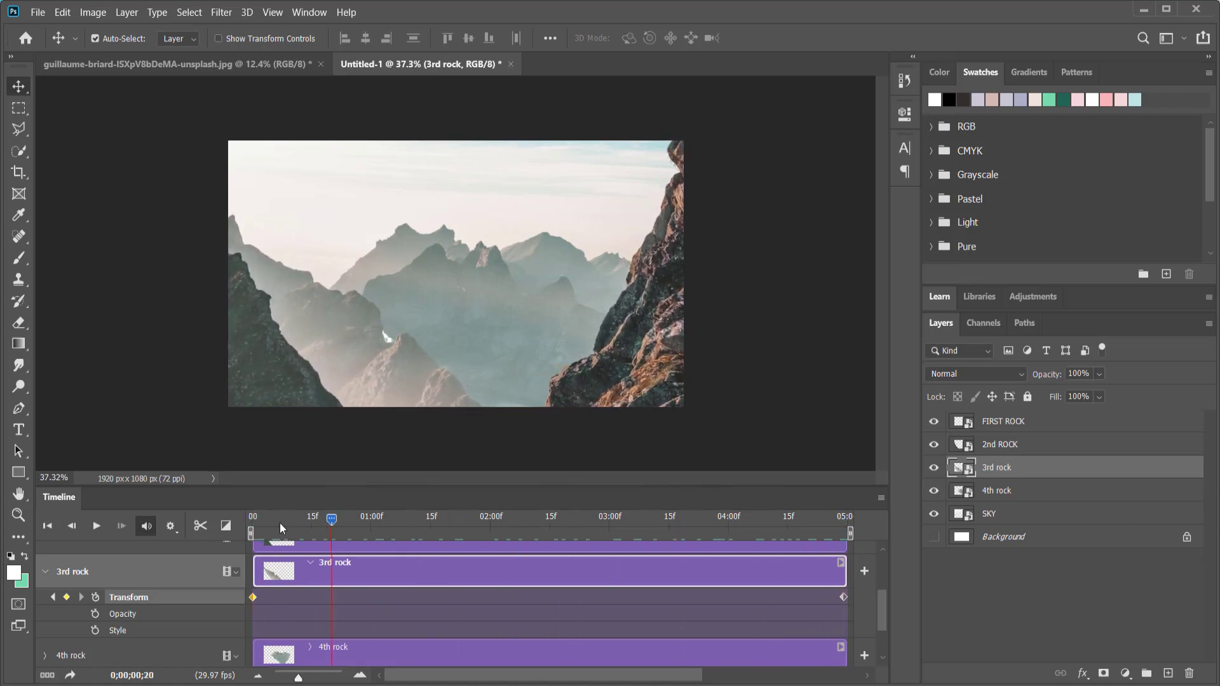
{"action": "left_click_drag", "start_coordinate": [331, 519], "coordinate": [276, 519]}
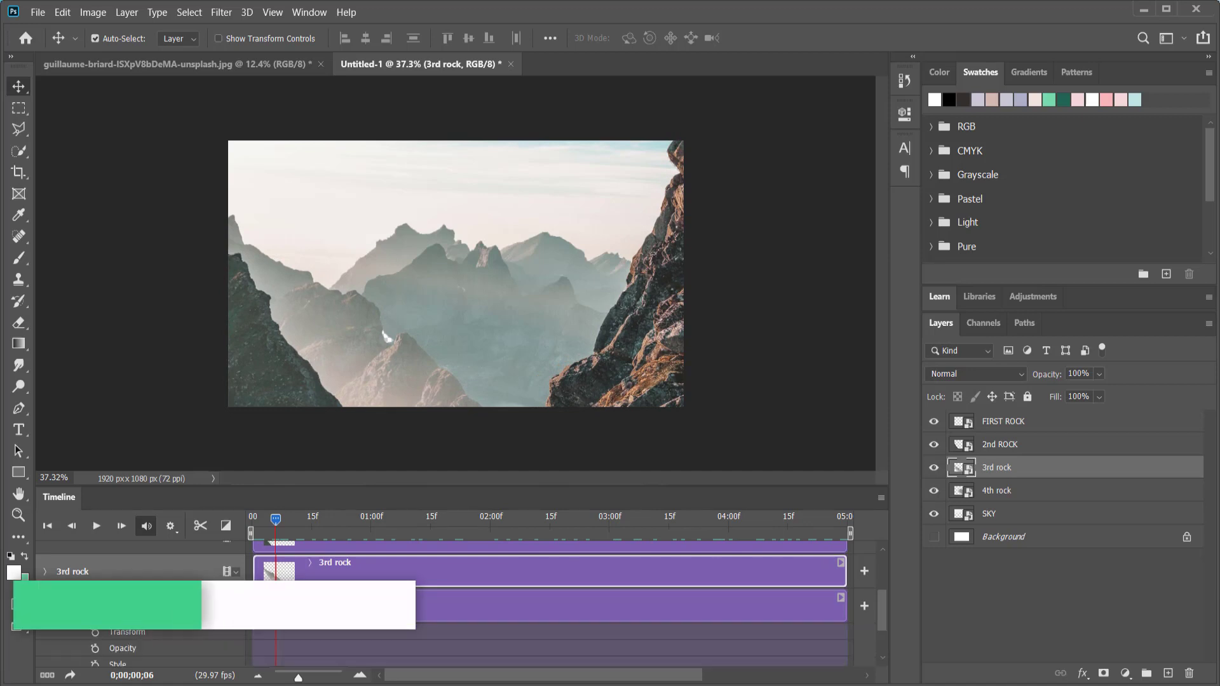
Step: Keyframe the 4th rock's Transform, enlarging it at the clip end and scaling and shifting it at the first frame
{"action": "left_click", "coordinate": [996, 490]}
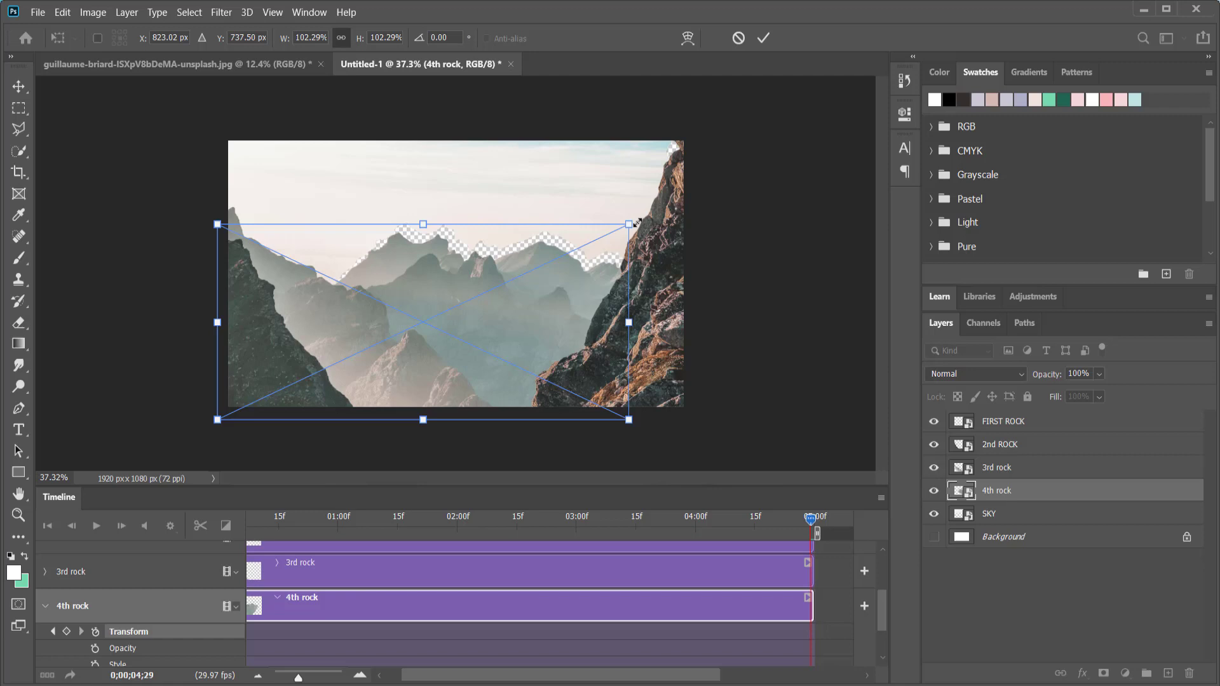
{"action": "left_click_drag", "start_coordinate": [629, 224], "coordinate": [635, 219]}
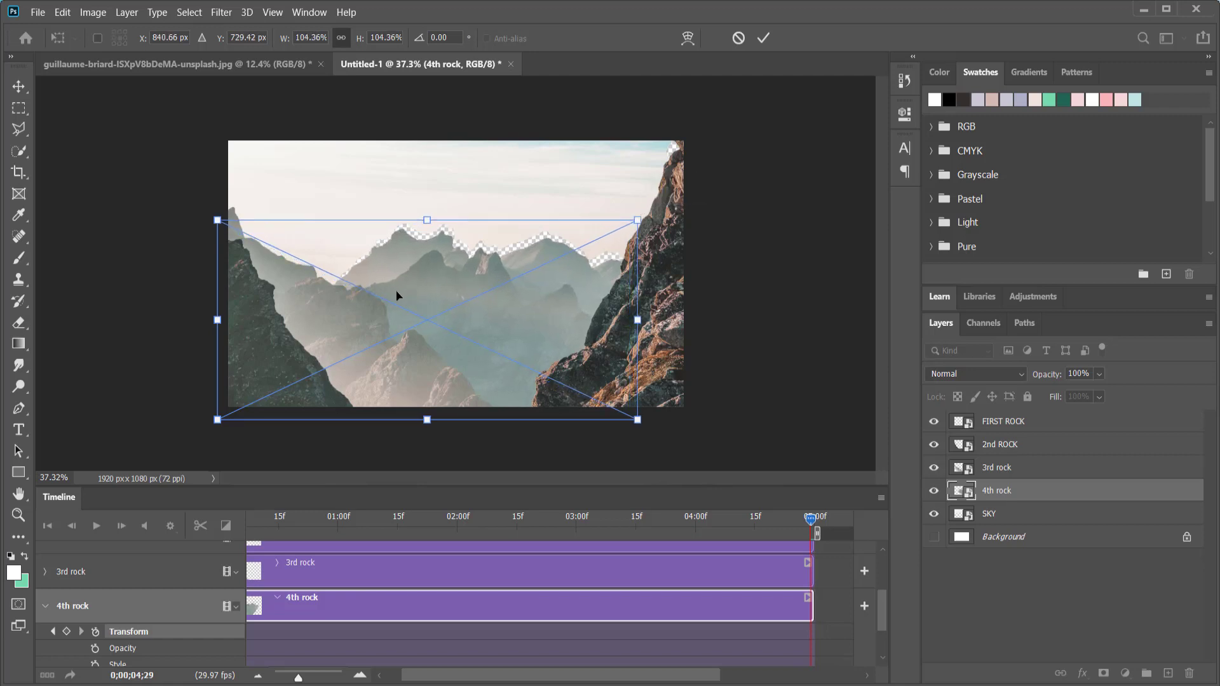
{"action": "mouse_move", "coordinate": [487, 301]}
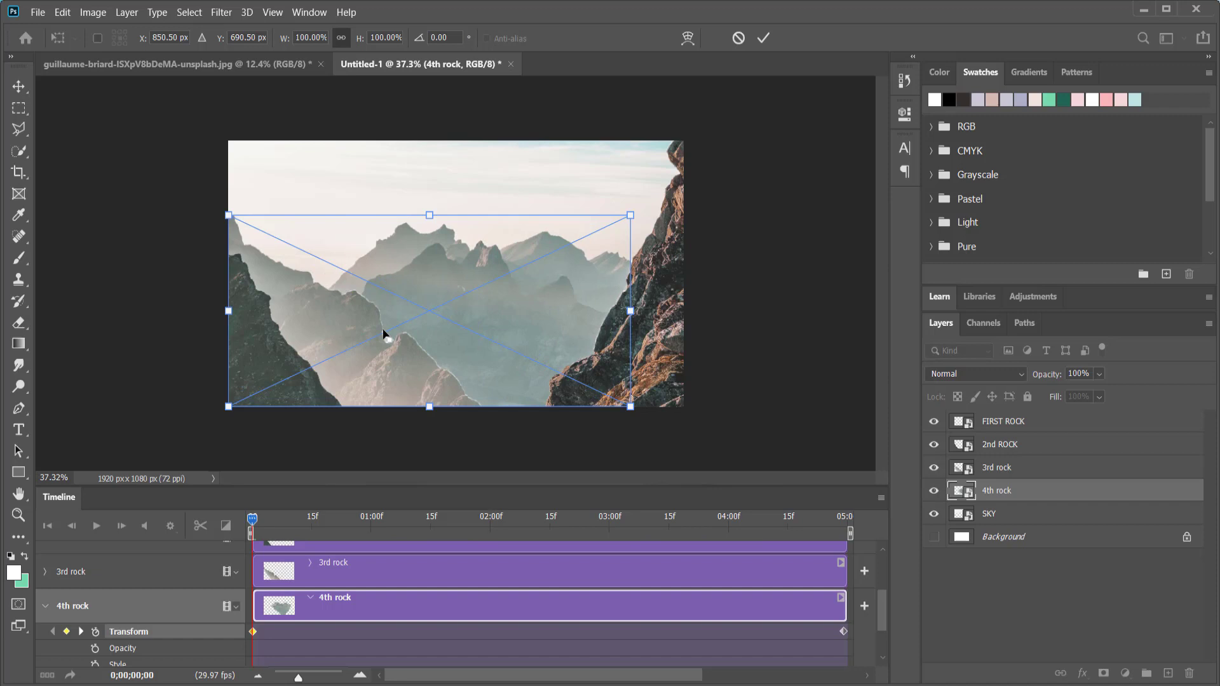
{"action": "left_click_drag", "start_coordinate": [631, 407], "coordinate": [652, 417]}
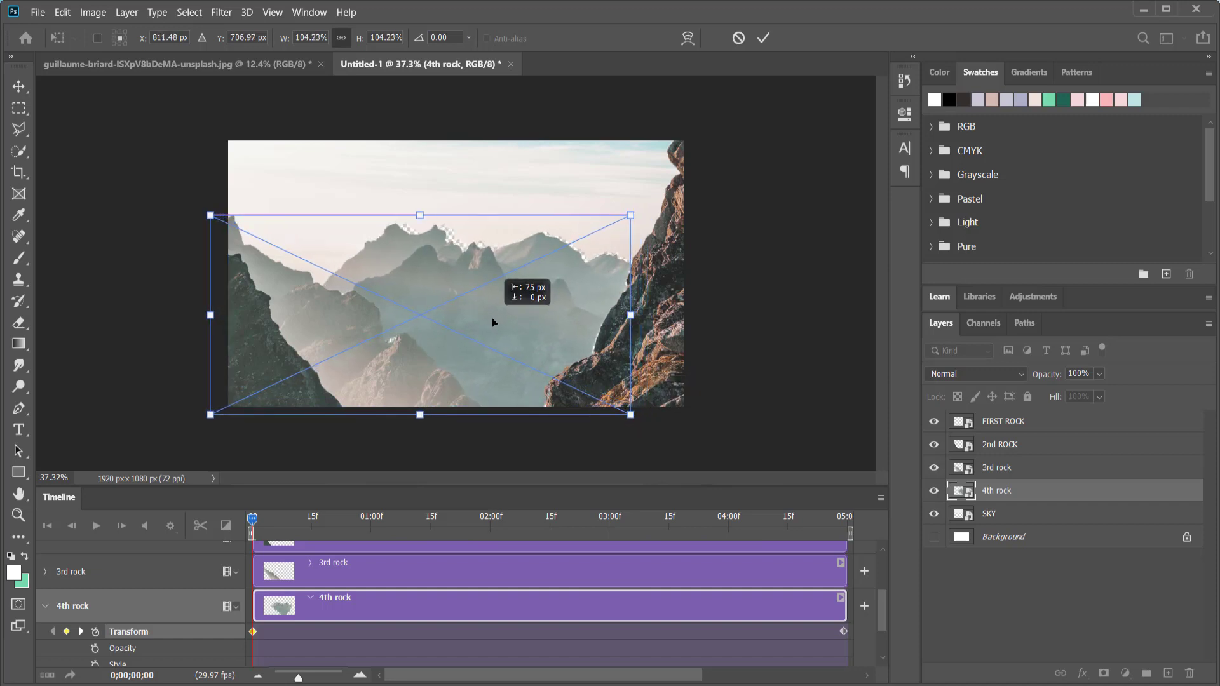
{"action": "left_click_drag", "start_coordinate": [631, 415], "coordinate": [639, 422]}
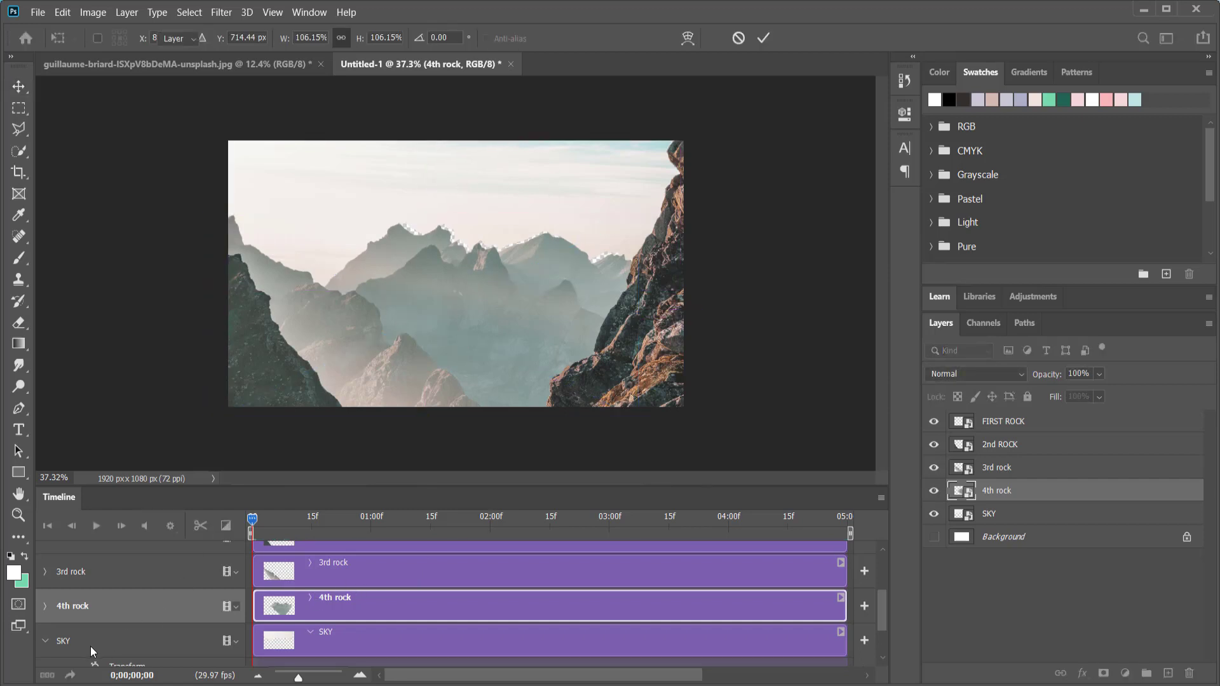
Step: Keyframe the SKY layer's Transform so the enlarged sky slides horizontally by the clip's end
{"action": "left_click", "coordinate": [988, 513]}
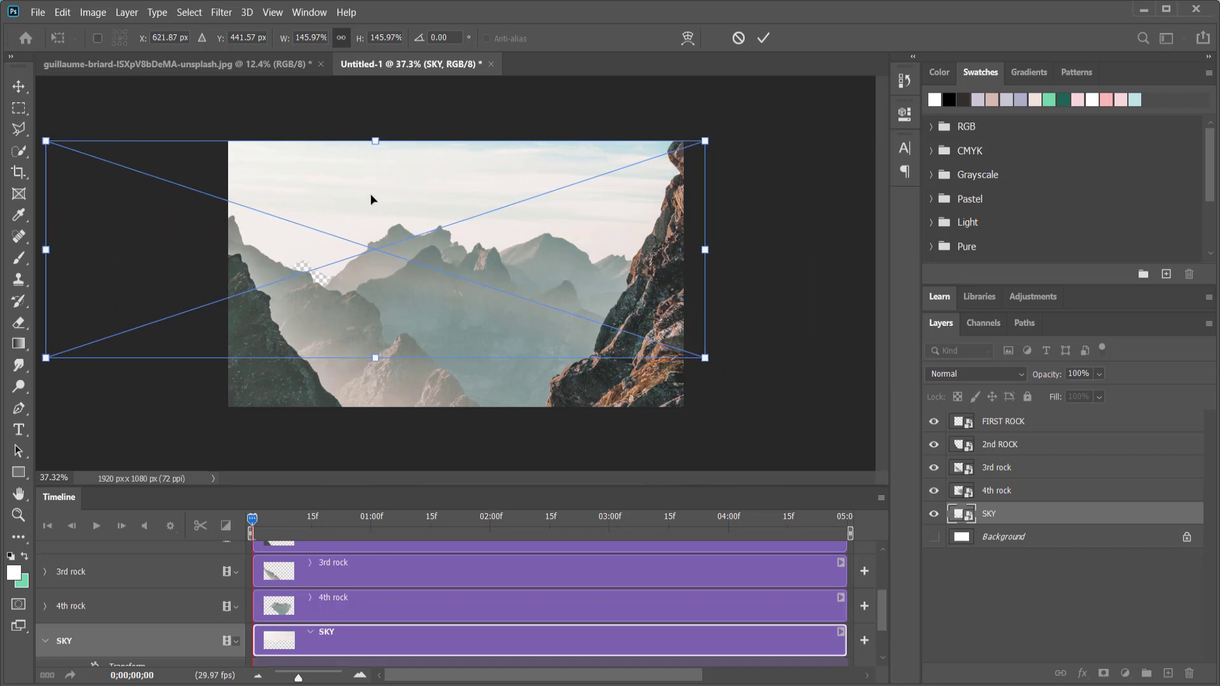
{"action": "mouse_move", "coordinate": [374, 357]}
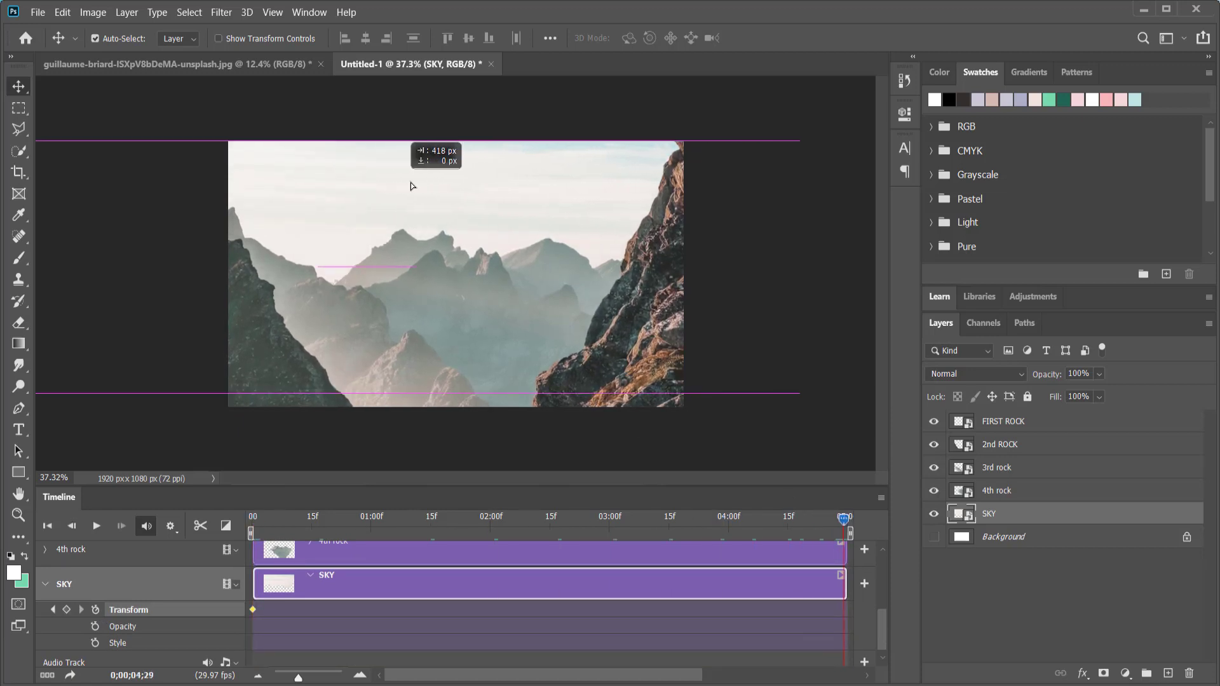
{"action": "left_click_drag", "start_coordinate": [412, 185], "coordinate": [581, 186]}
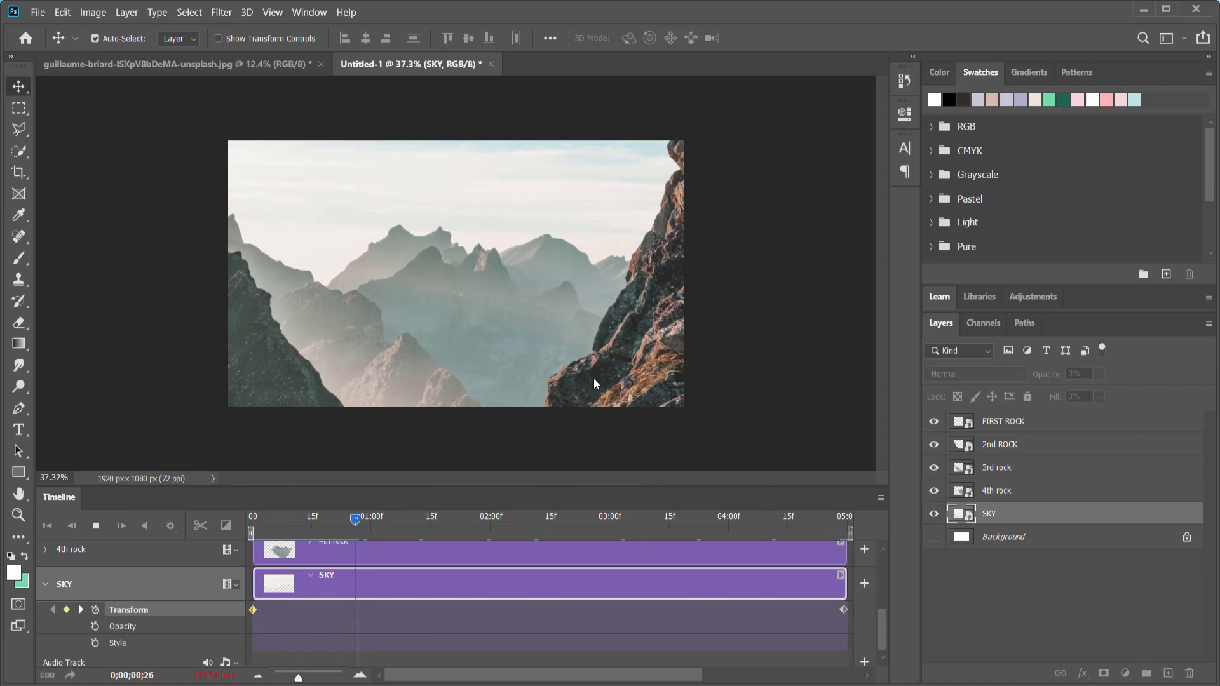
{"action": "left_click_drag", "start_coordinate": [355, 517], "coordinate": [448, 517]}
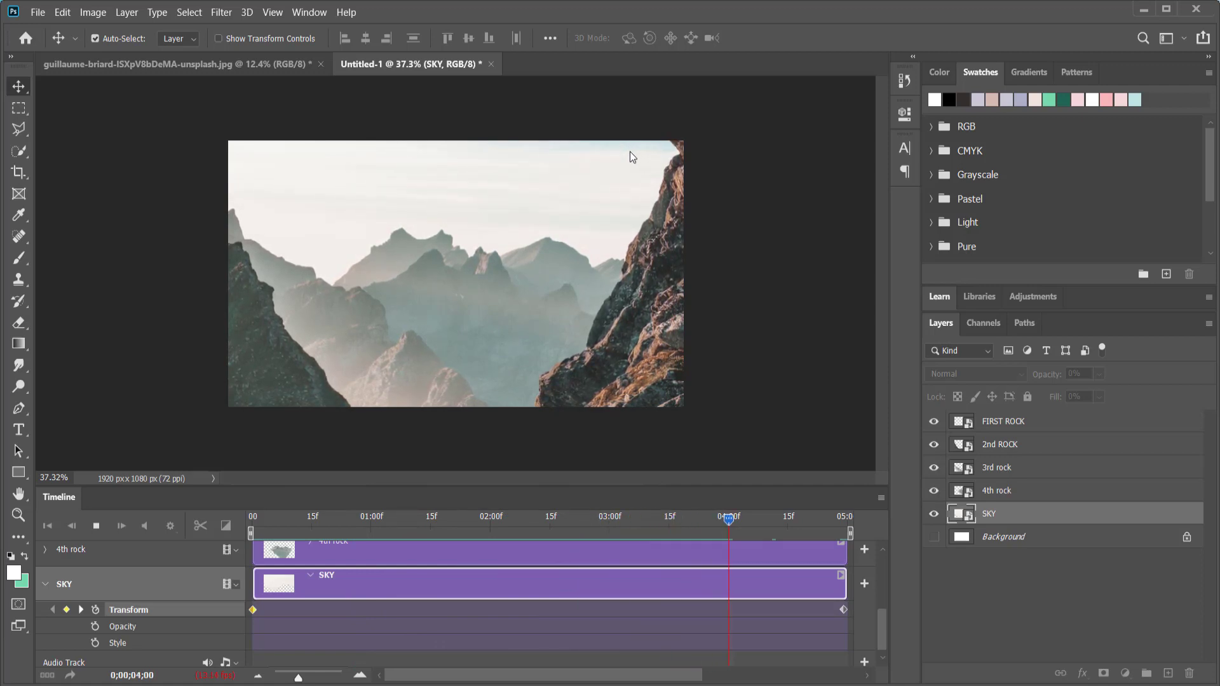
{"action": "left_click_drag", "start_coordinate": [728, 519], "coordinate": [831, 519]}
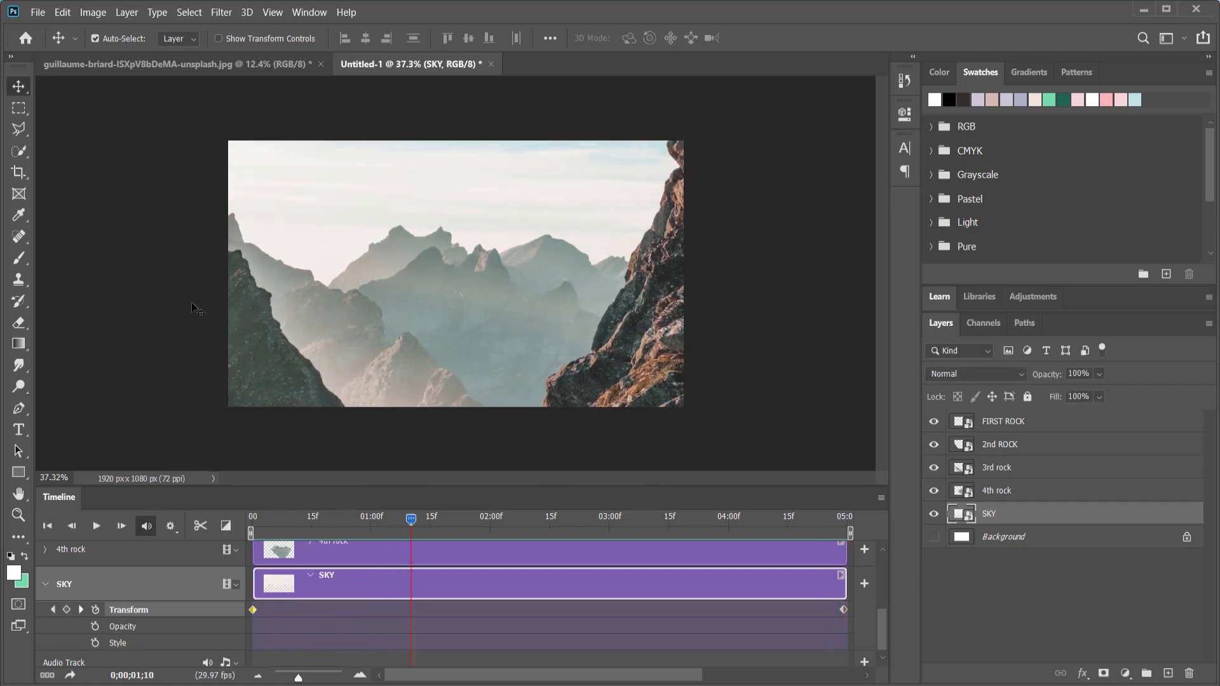
Step: Reach the Render Video command under File > Export for the finished animation
{"action": "left_click", "coordinate": [37, 11]}
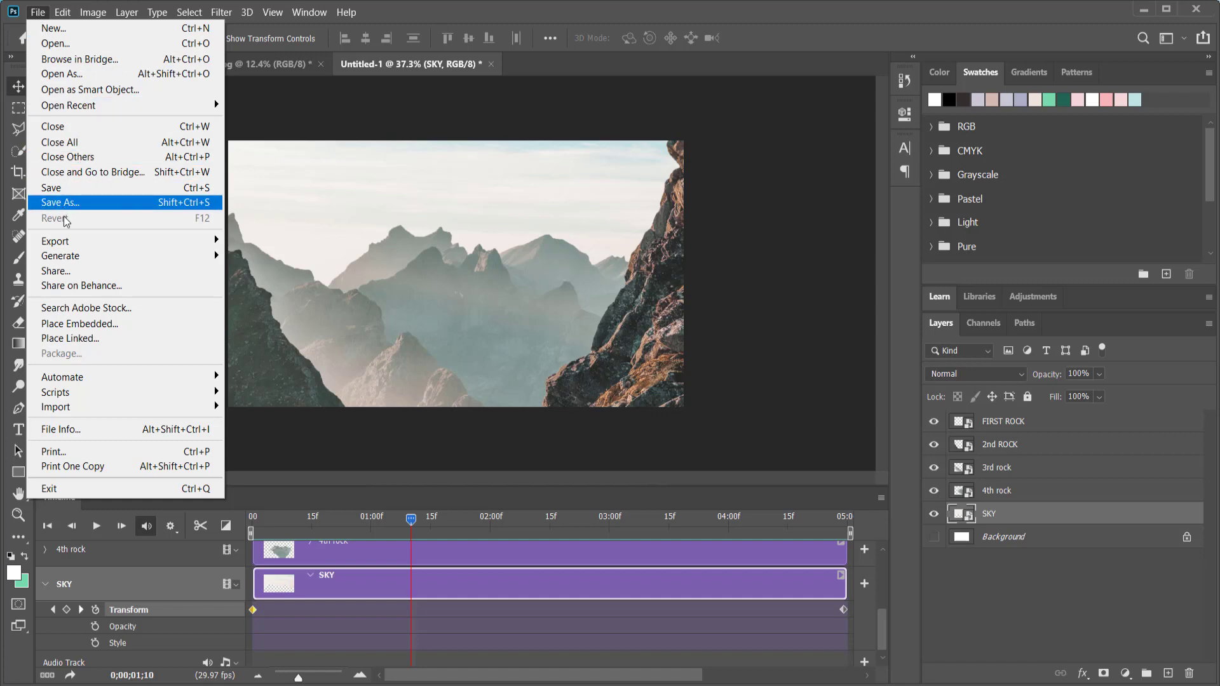
{"action": "mouse_move", "coordinate": [55, 241]}
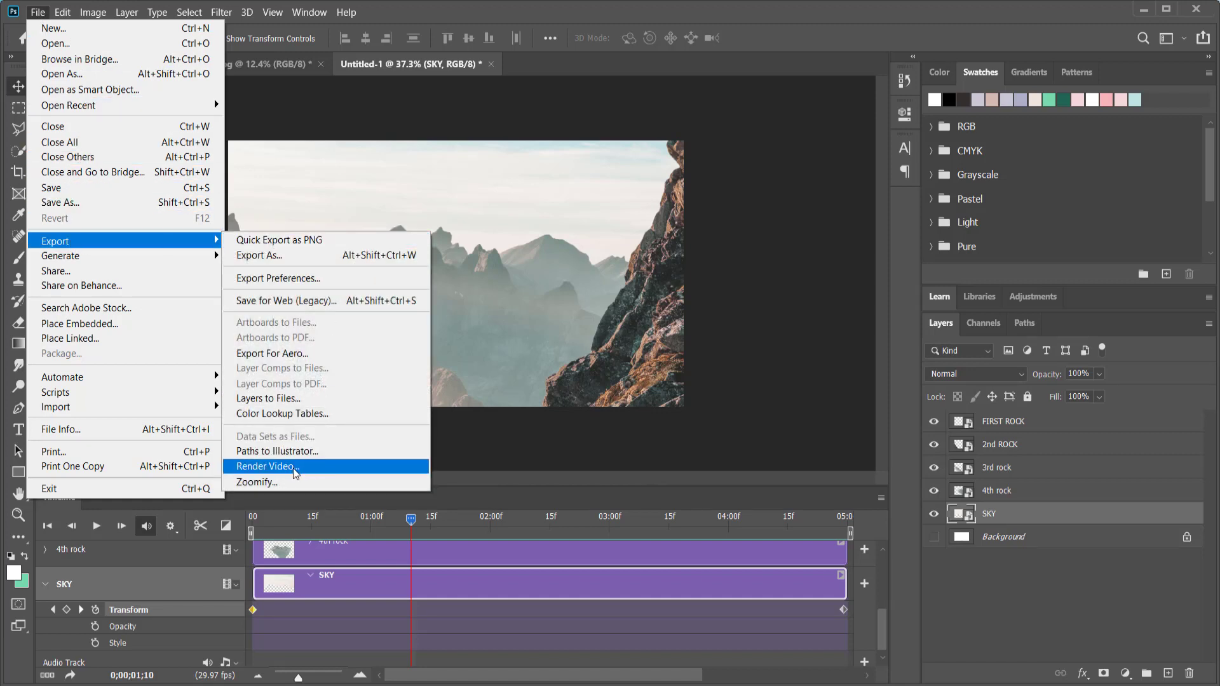